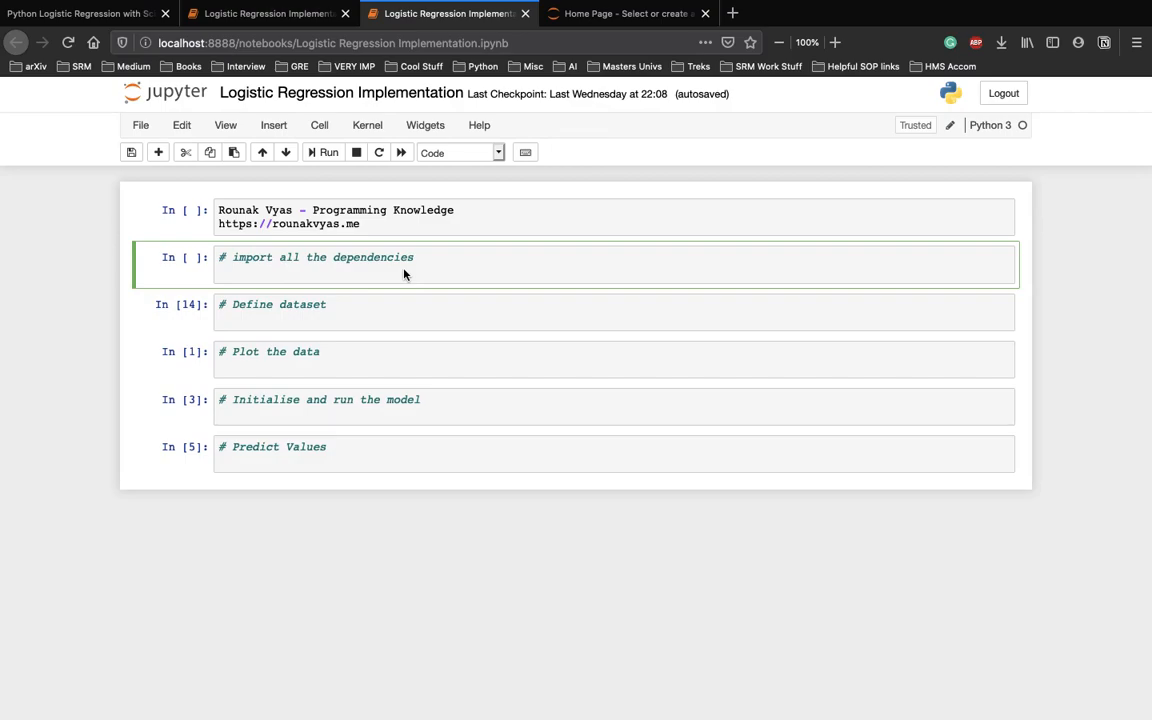
{"action": "mouse_move", "coordinate": [476, 284]}
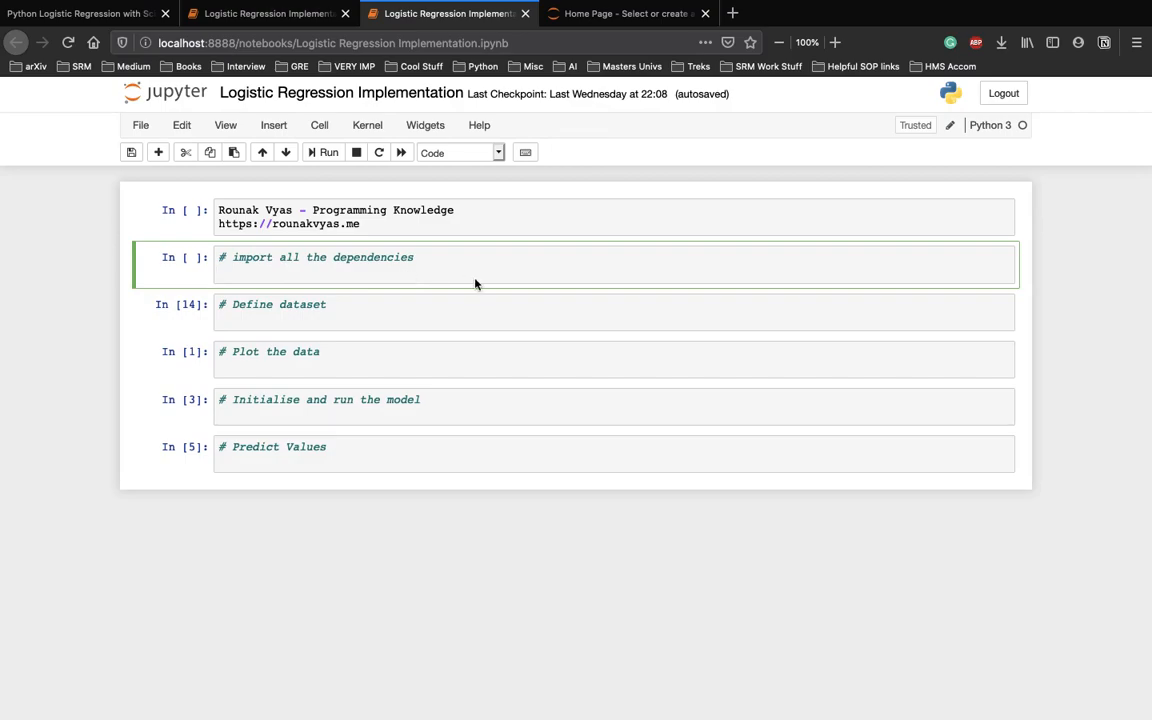
{"action": "mouse_move", "coordinate": [413, 285]}
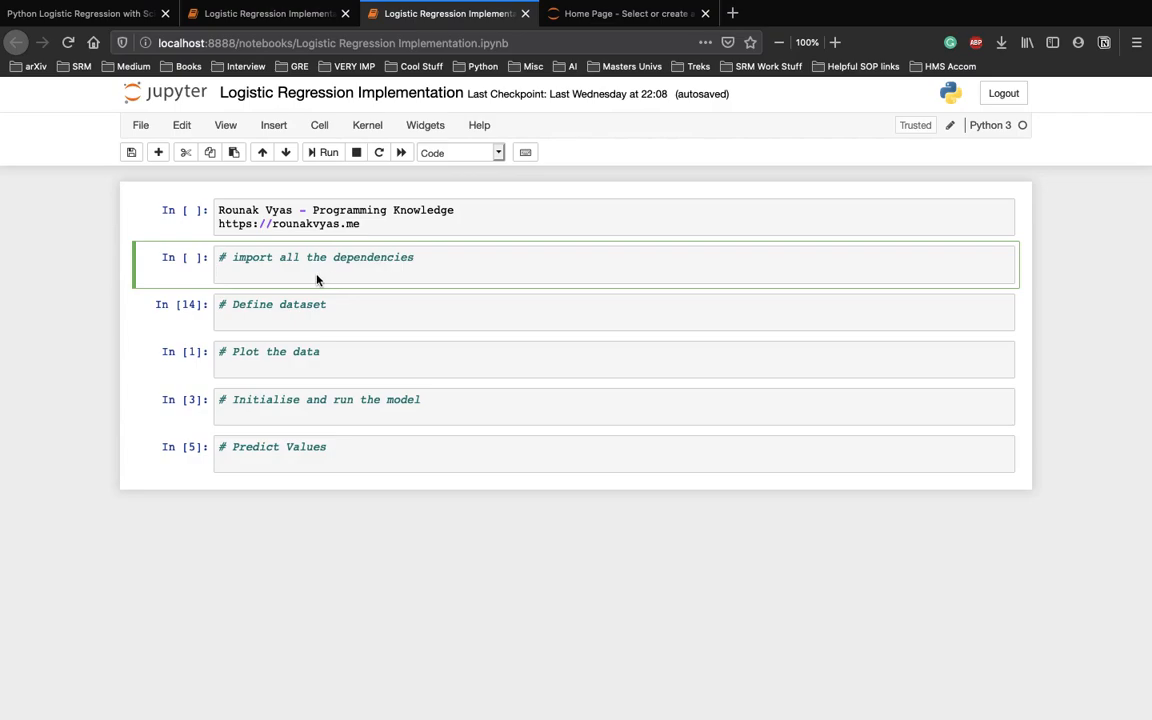
Import matplotlib.pyplot as plt and numpy as np in the dependencies cell.
{"action": "type", "text": "import mat"}
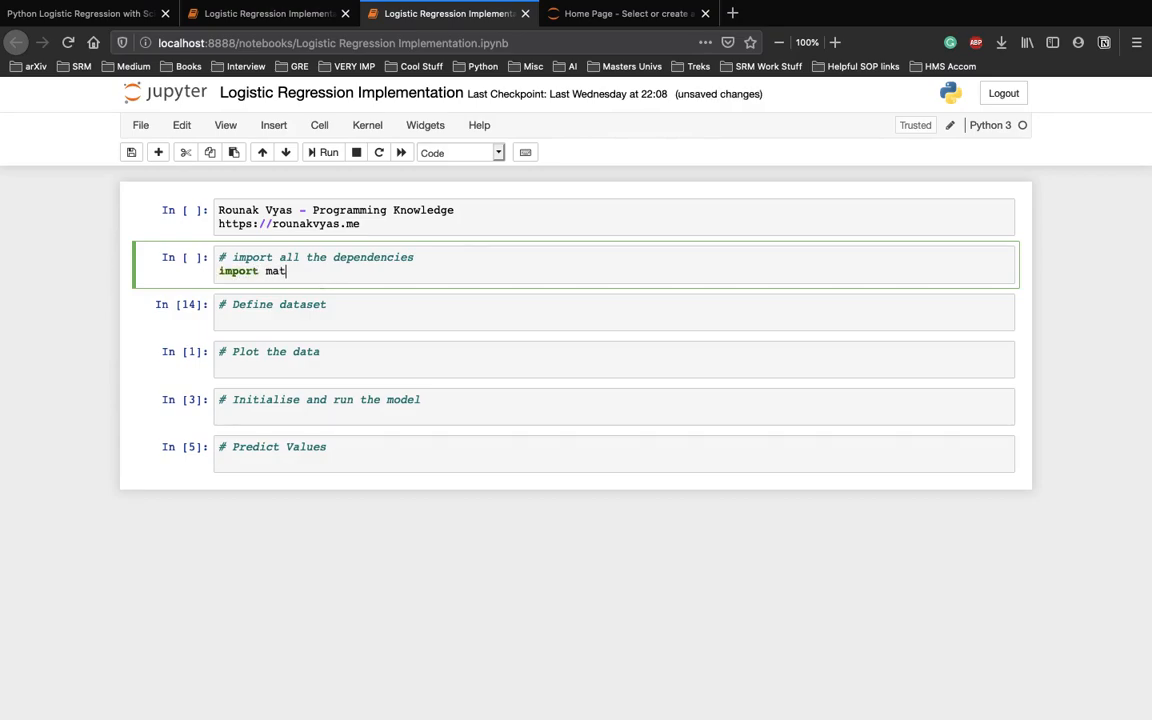
{"action": "type", "text": "plotlib"}
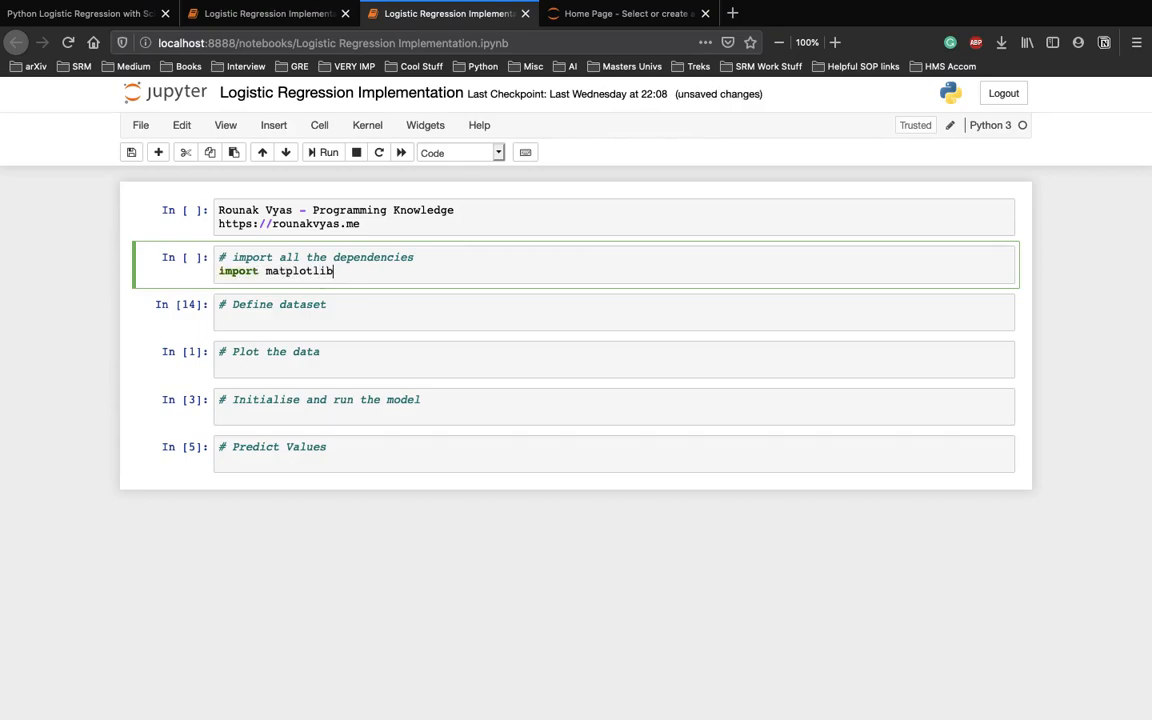
{"action": "type", "text": ".py"}
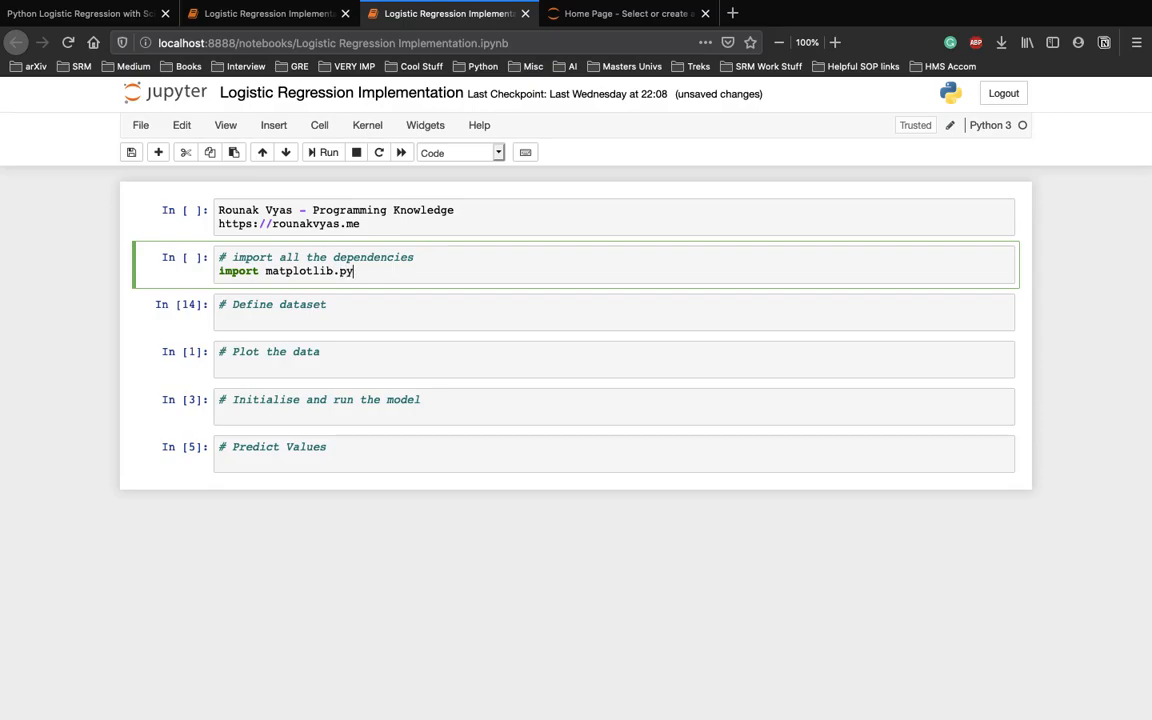
{"action": "type", "text": "plot as plt"}
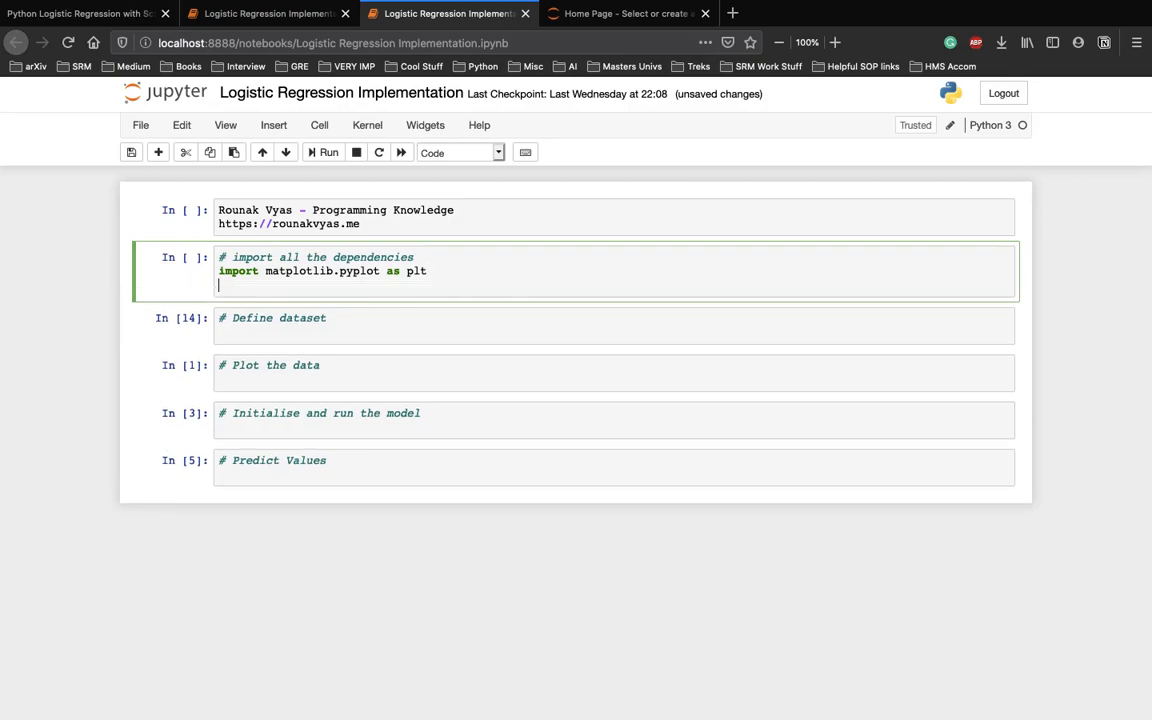
{"action": "type", "text": "import"}
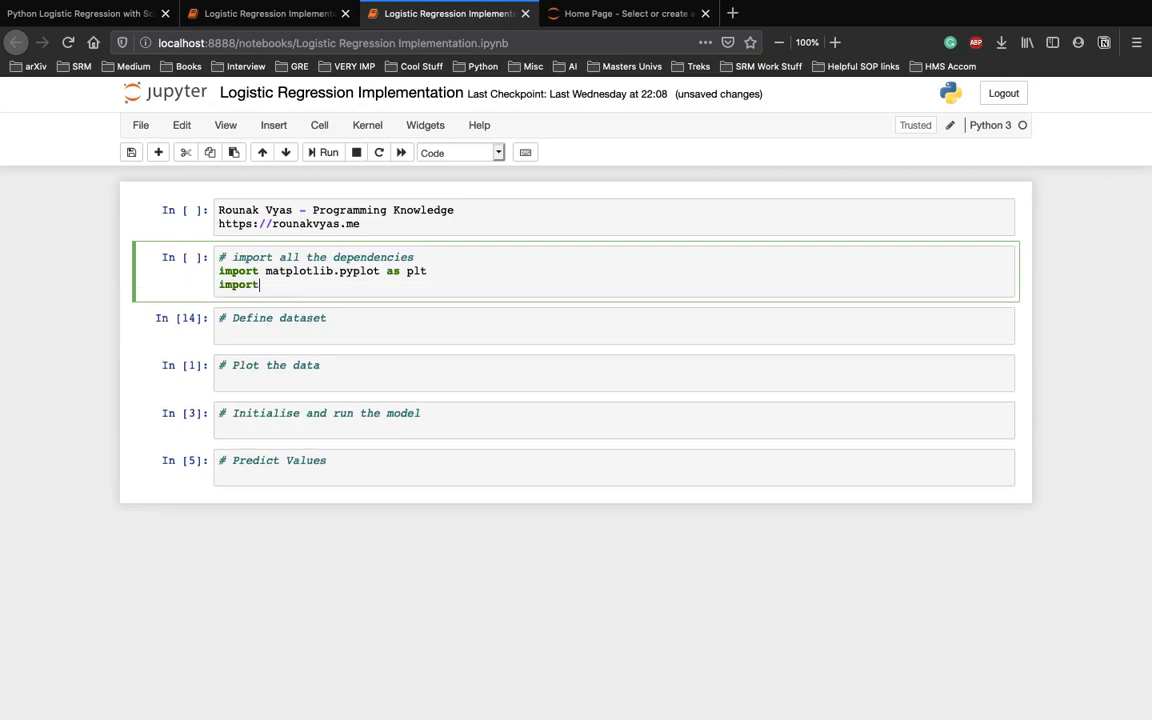
{"action": "type", "text": "numpy as"}
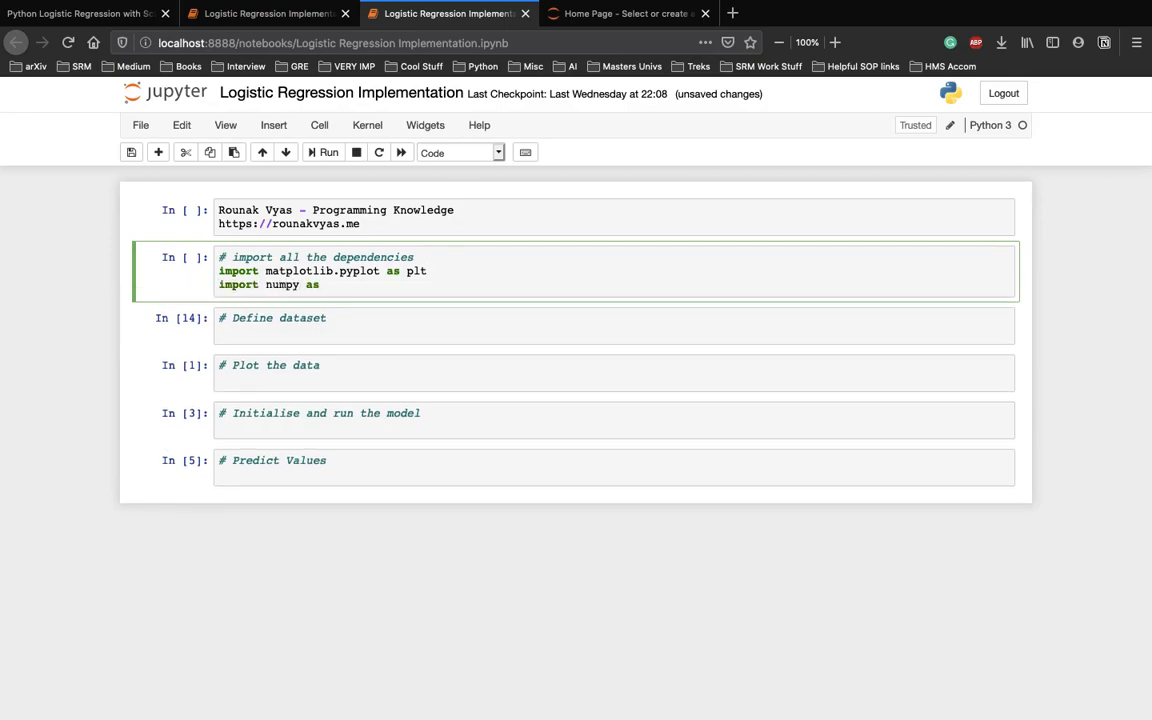
{"action": "type", "text": "np"}
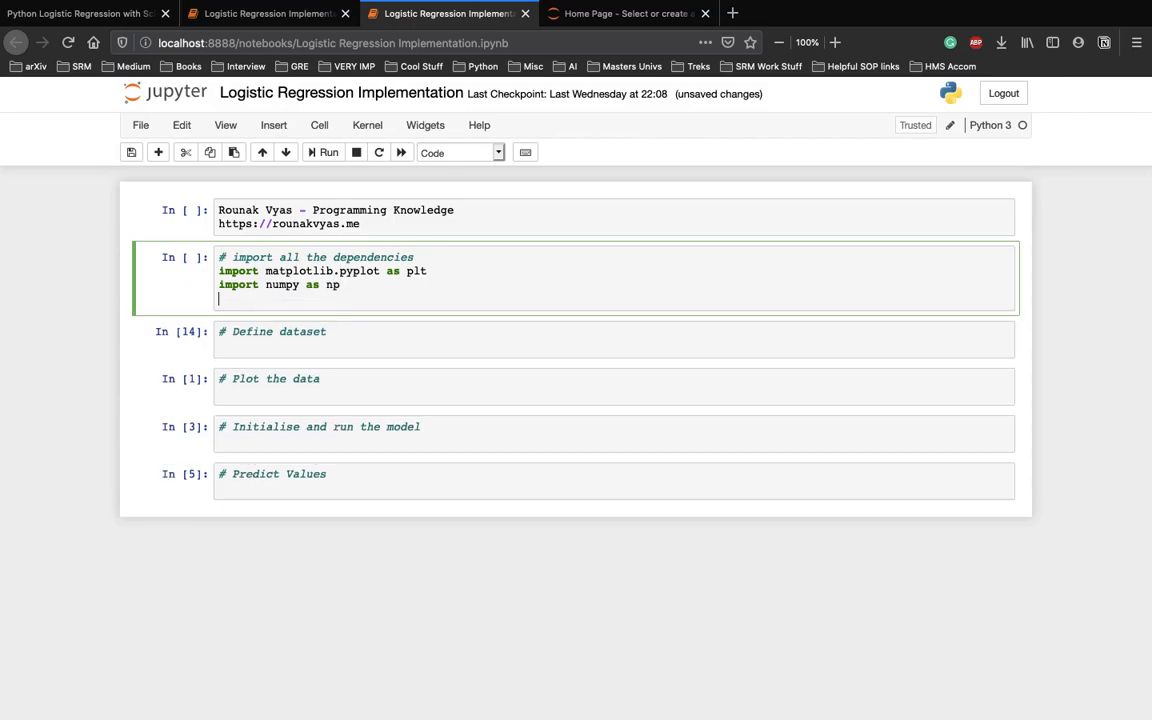
Import LogisticRegression from sklearn.linear_model and run the cell.
{"action": "type", "text": "from"}
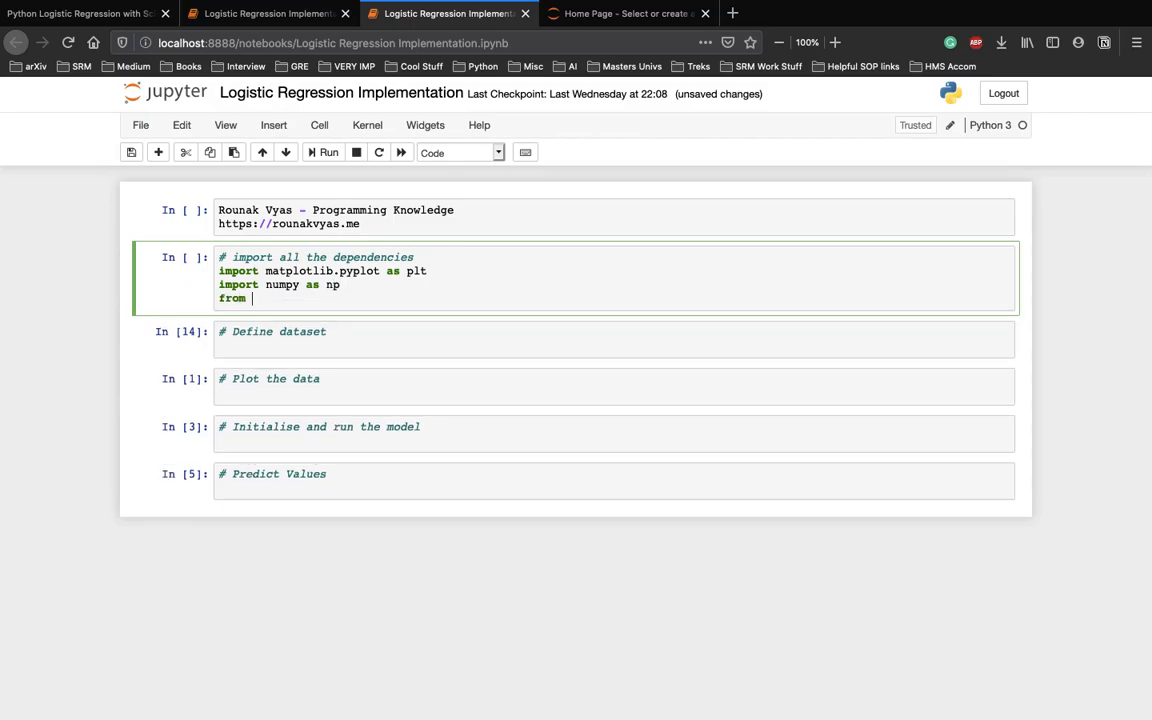
{"action": "type", "text": "sklearn"}
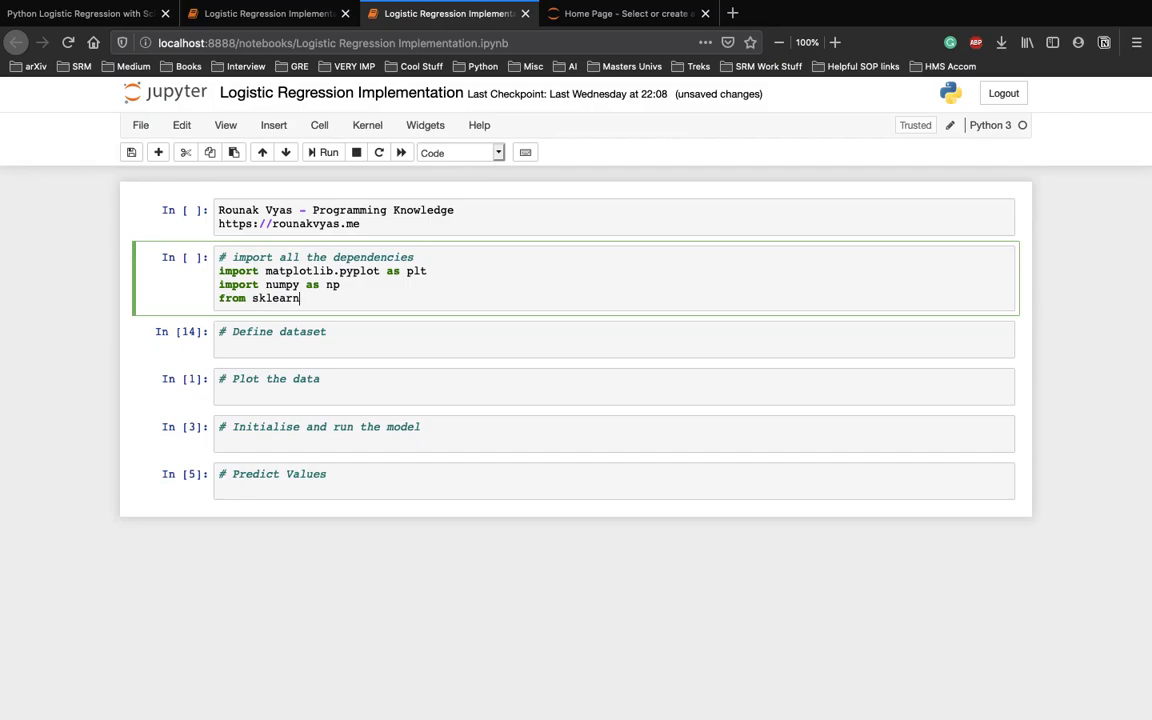
{"action": "type", "text": ".linear"}
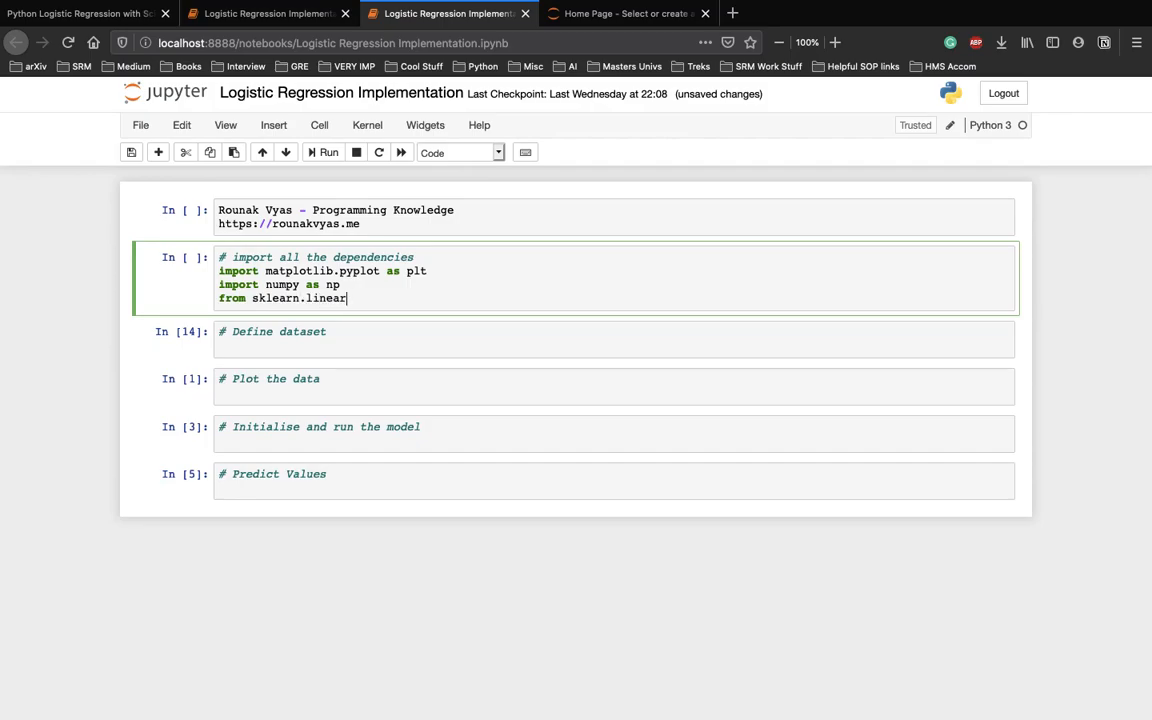
{"action": "type", "text": "_model"}
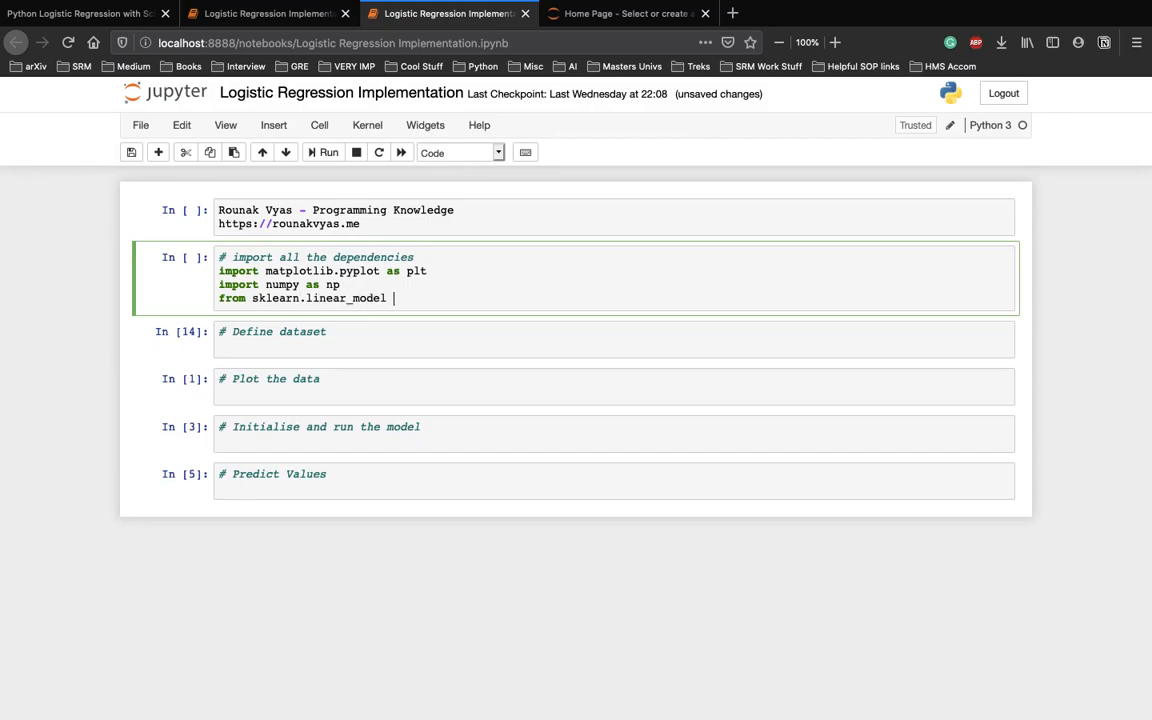
{"action": "type", "text": "import Lo"}
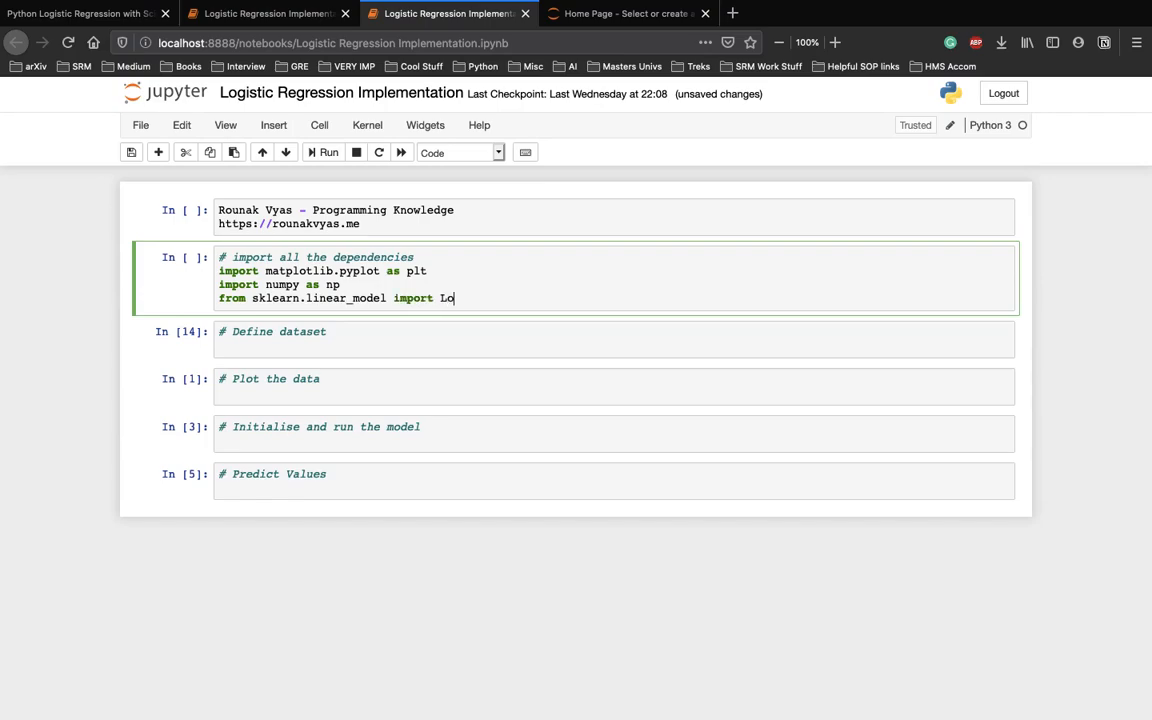
{"action": "type", "text": "gisticRe"}
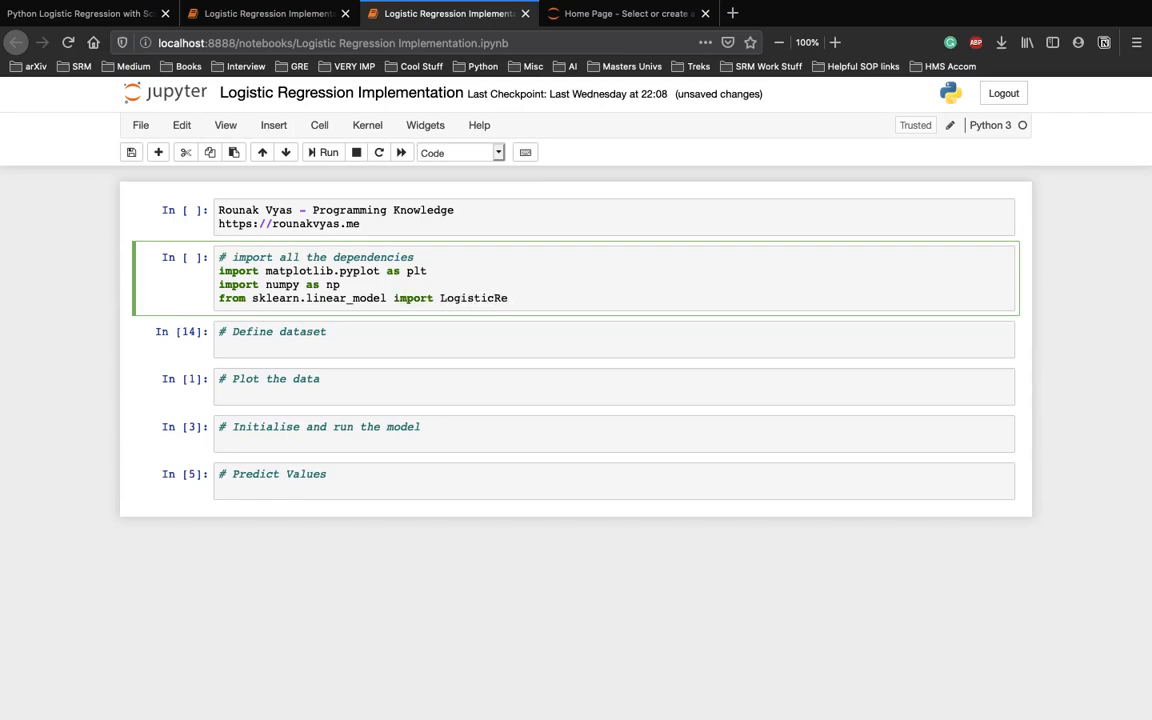
{"action": "type", "text": "gression"}
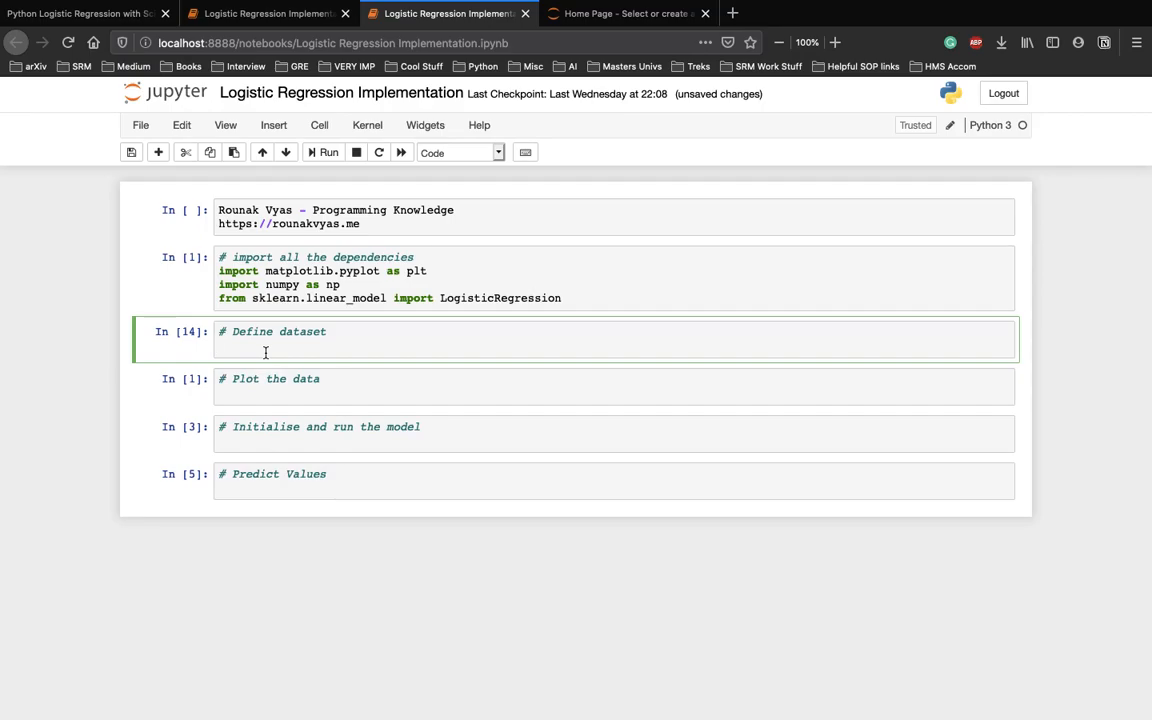
Define x = np.array of 16 bid prices (100 to 310) and matching 1/0 labels y, then run.
{"action": "type", "text": "x = np.array([100,120,150,170,200,200,202,203,205,210,215,250,270,300,305,310])"}
{"action": "type", "text": "y = np.array([1,1,1,1,1,1,1,1,0,1,0,0,0,0,0,0"}
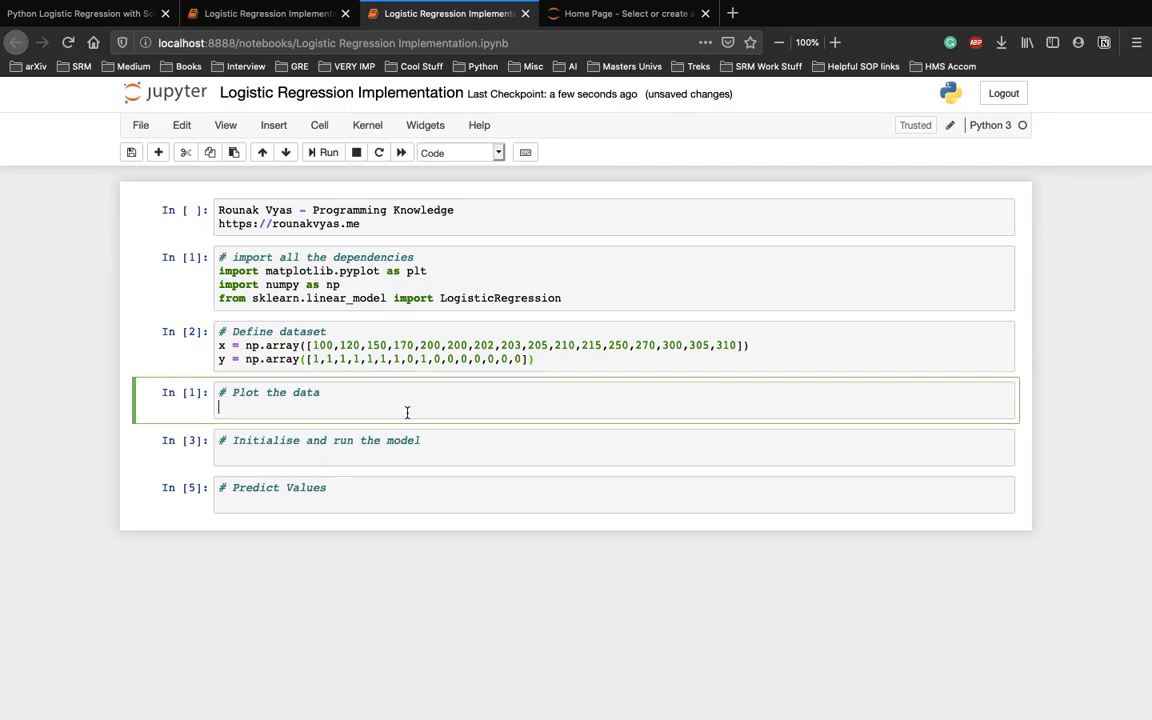
Draw plt.scatter(x, y) and give the plot the title 'Pricing Bids'.
{"action": "type", "text": "plt.sc"}
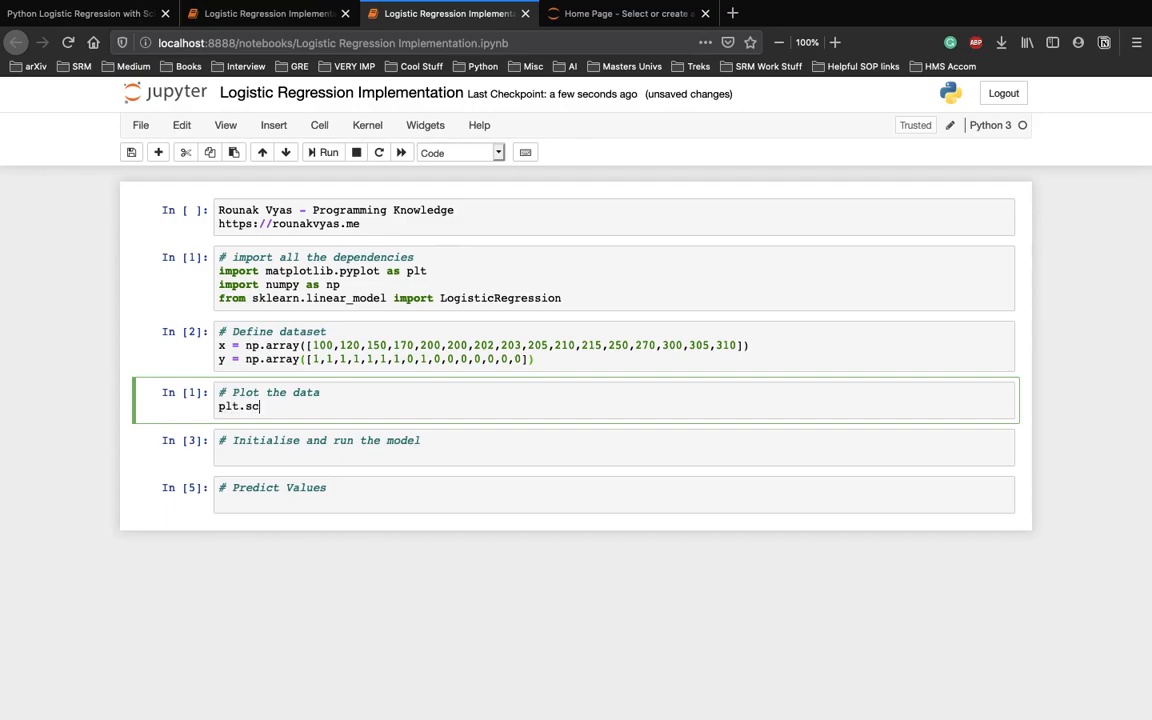
{"action": "type", "text": "atter()"}
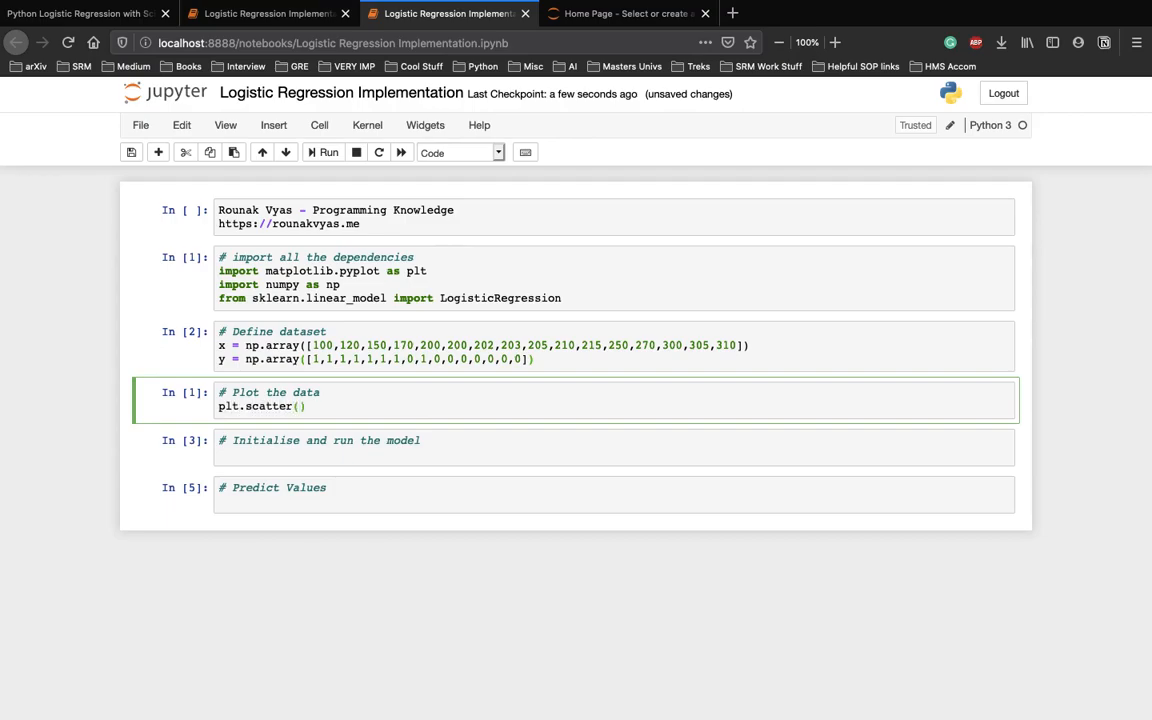
{"action": "type", "text": "x, y"}
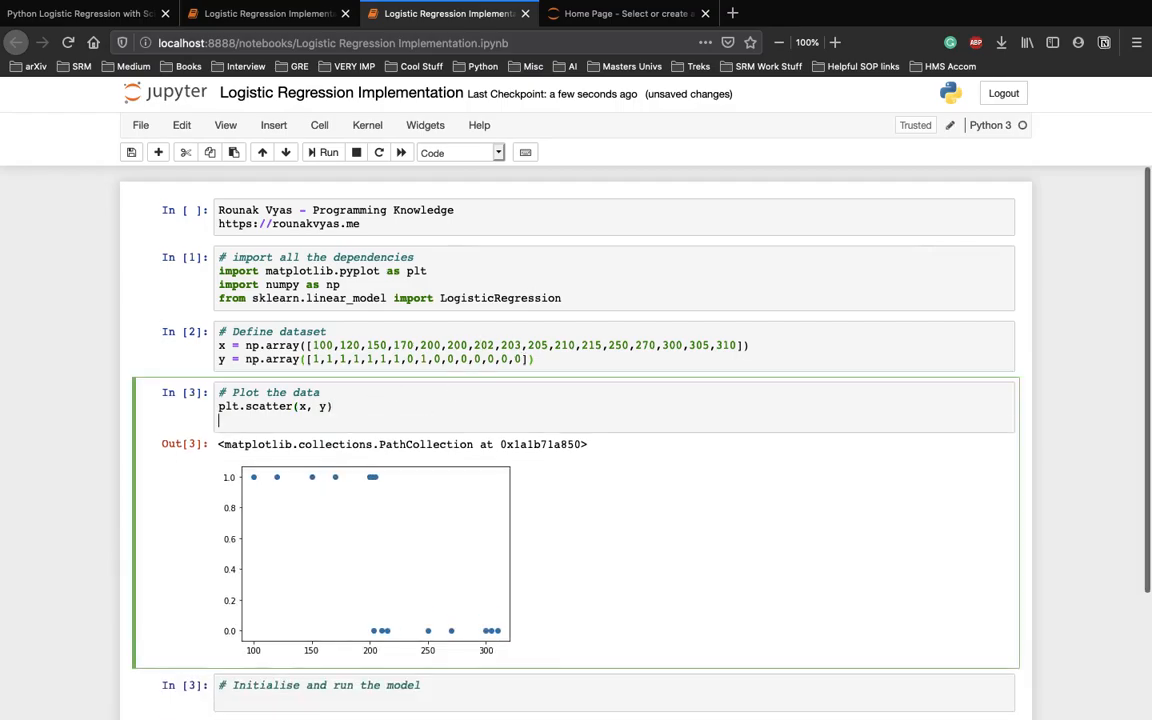
{"action": "type", "text": "plt.t"}
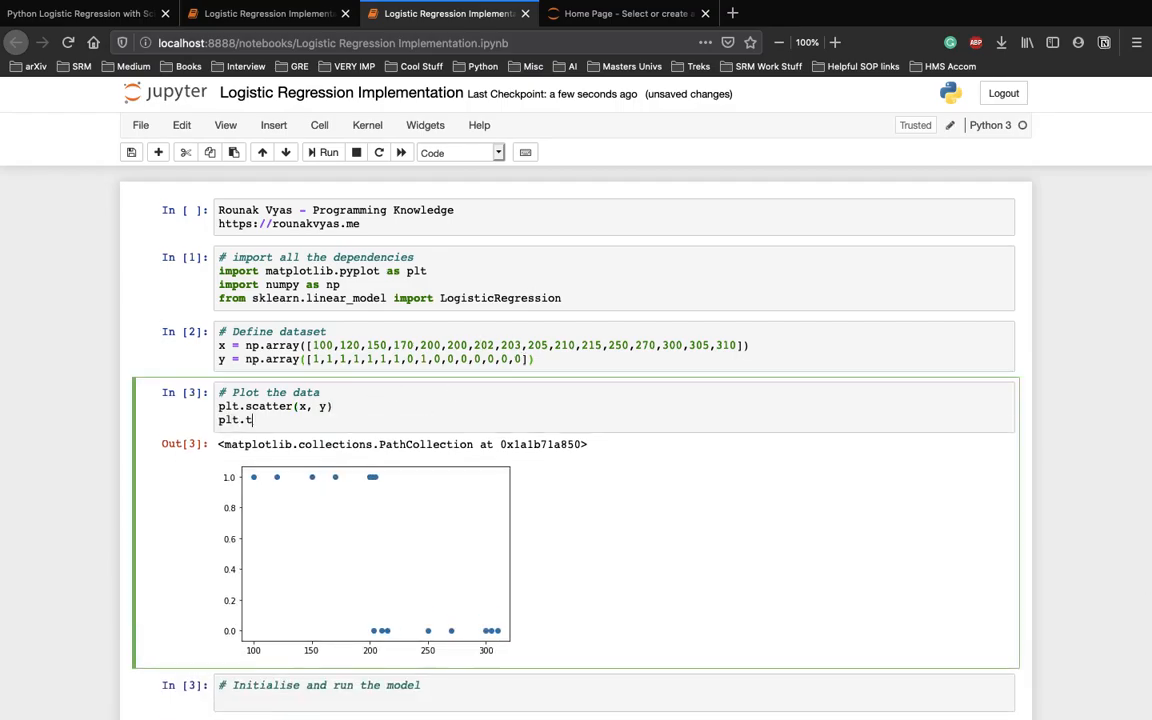
{"action": "type", "text": "itle()"}
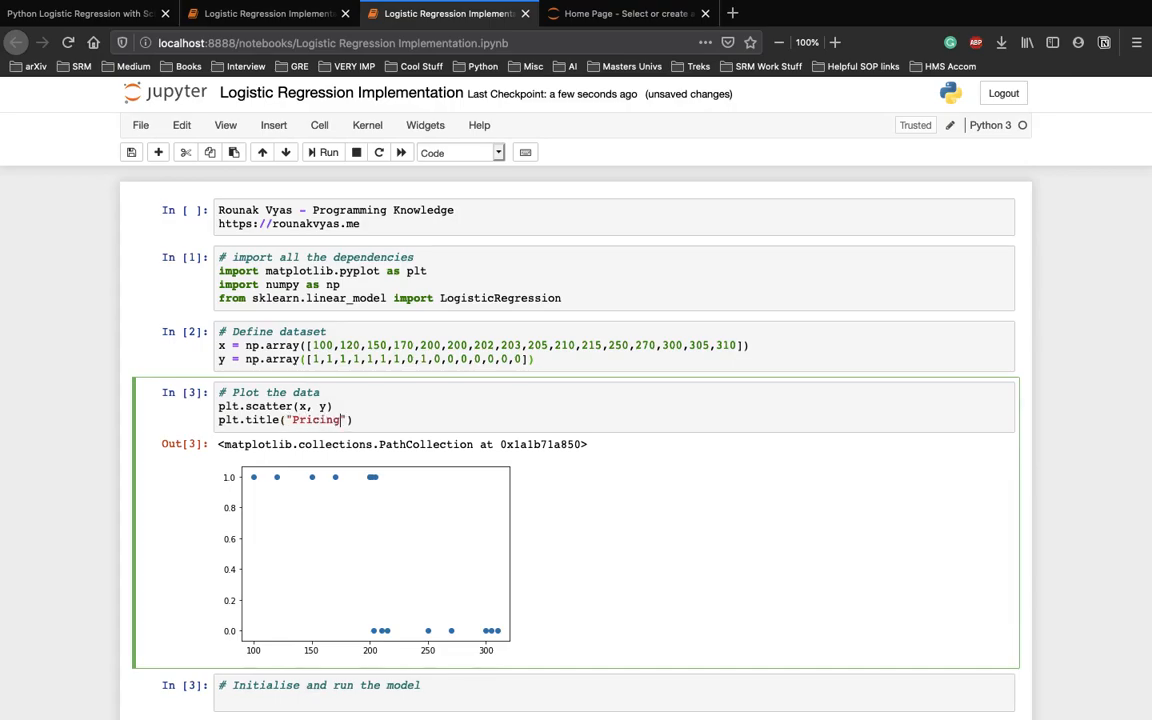
{"action": "type", "text": "Bids"}
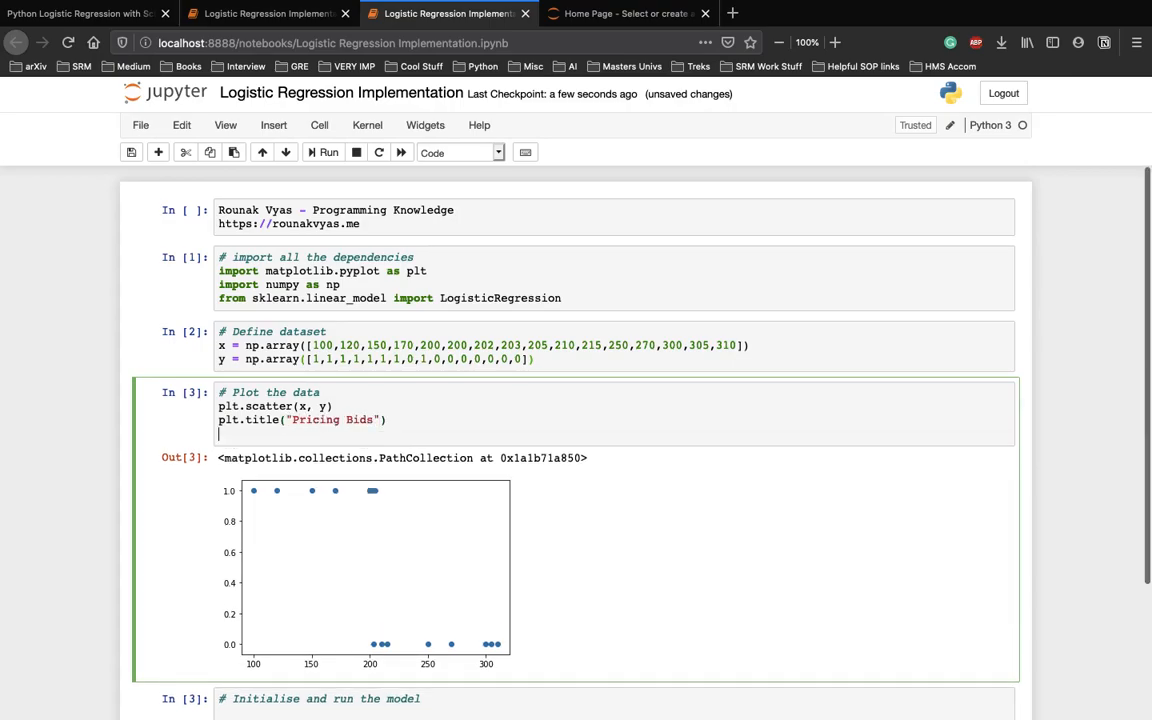
Add the 'Price' x-axis label and begin the 'Status (1:Won, 0:...)' y-axis label.
{"action": "type", "text": "plt.xlabel(\"Price"}
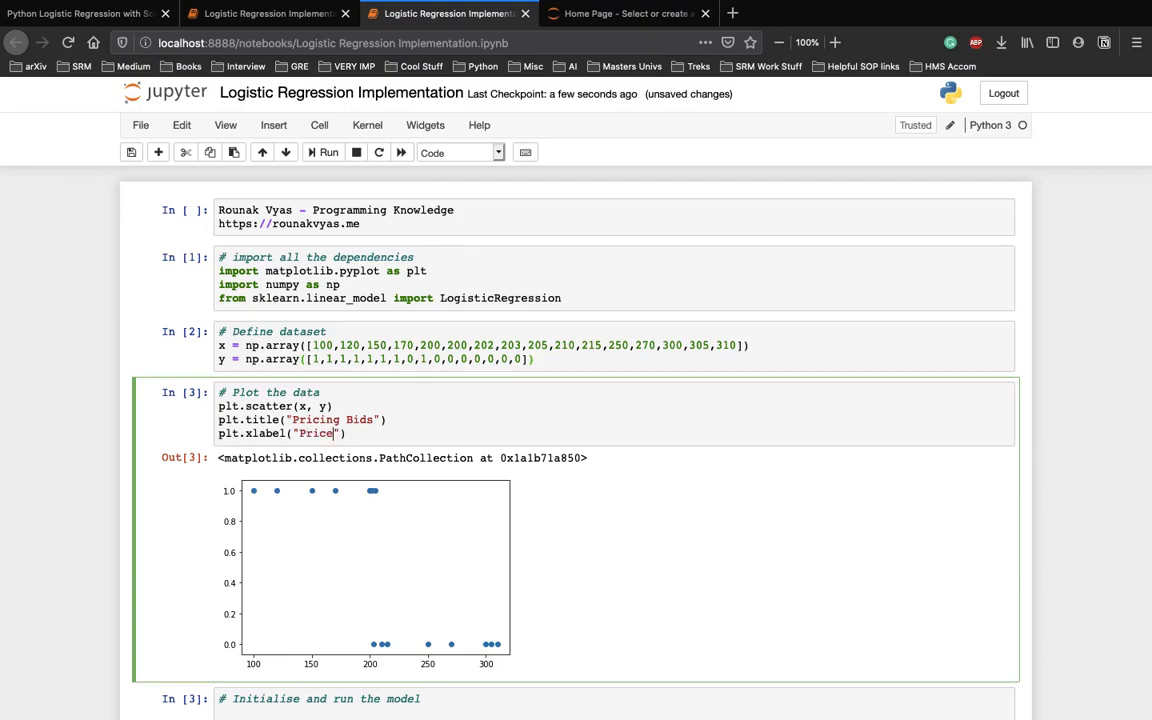
{"action": "type", "text": "plt.y"}
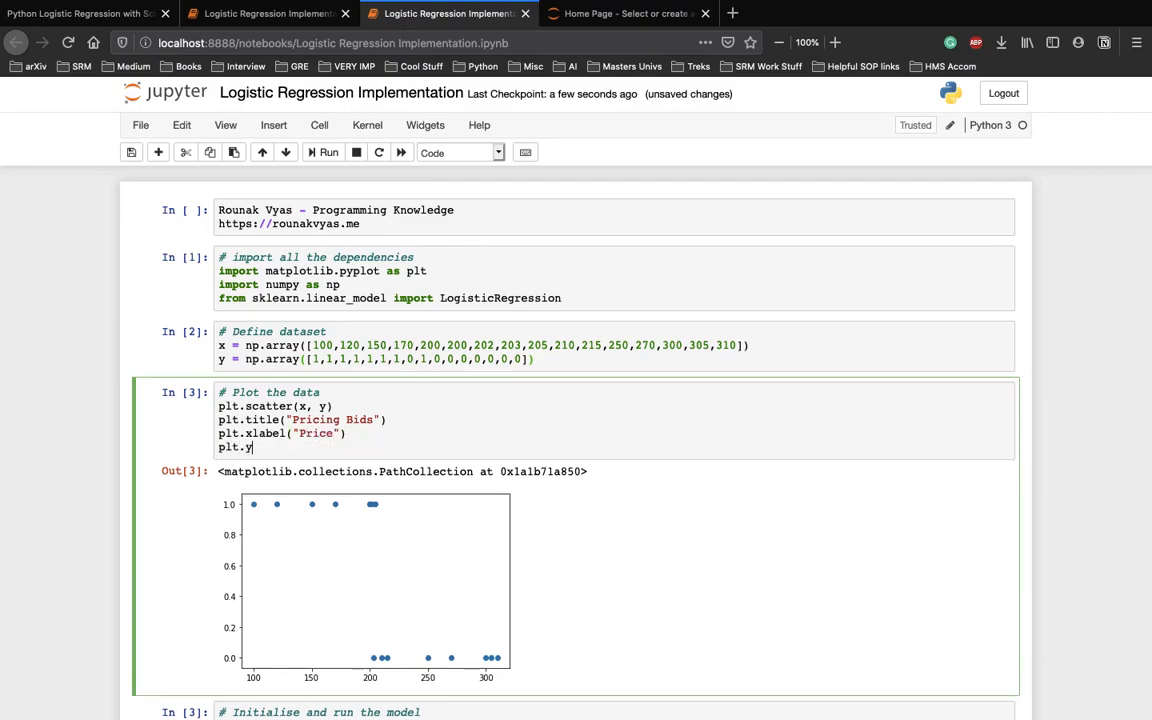
{"action": "type", "text": "label(\""}
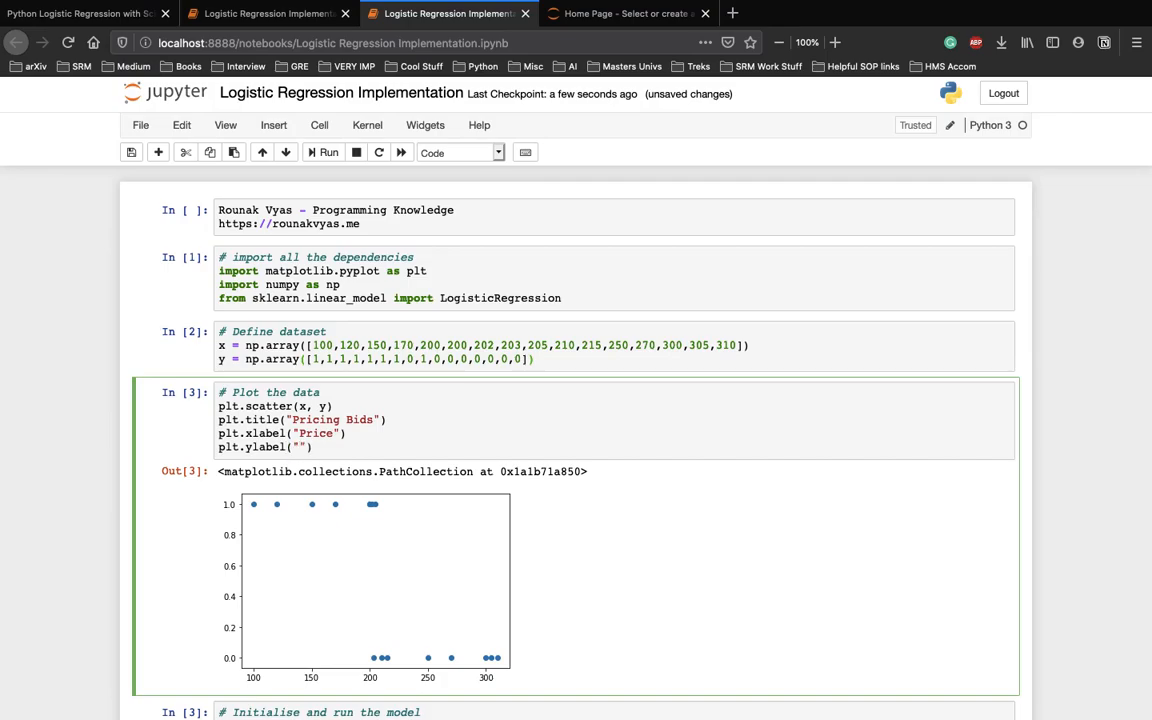
{"action": "type", "text": "Sa"}
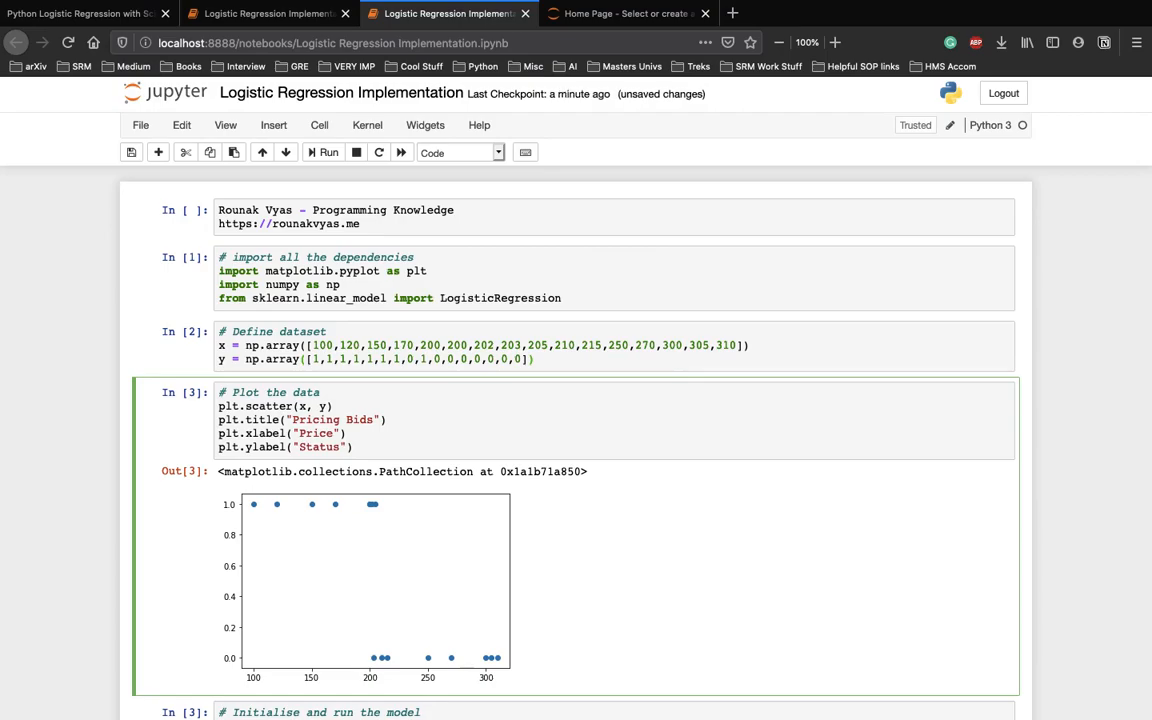
{"action": "type", "text": "()"}
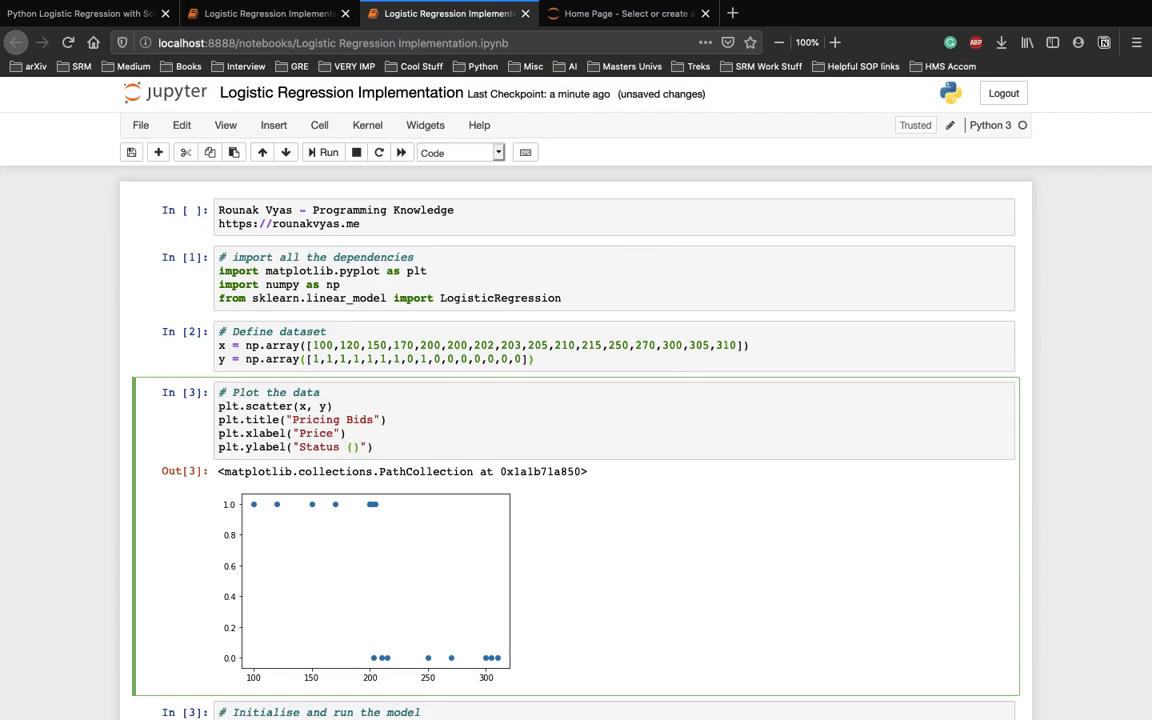
{"action": "type", "text": "1:Won, 0:"}
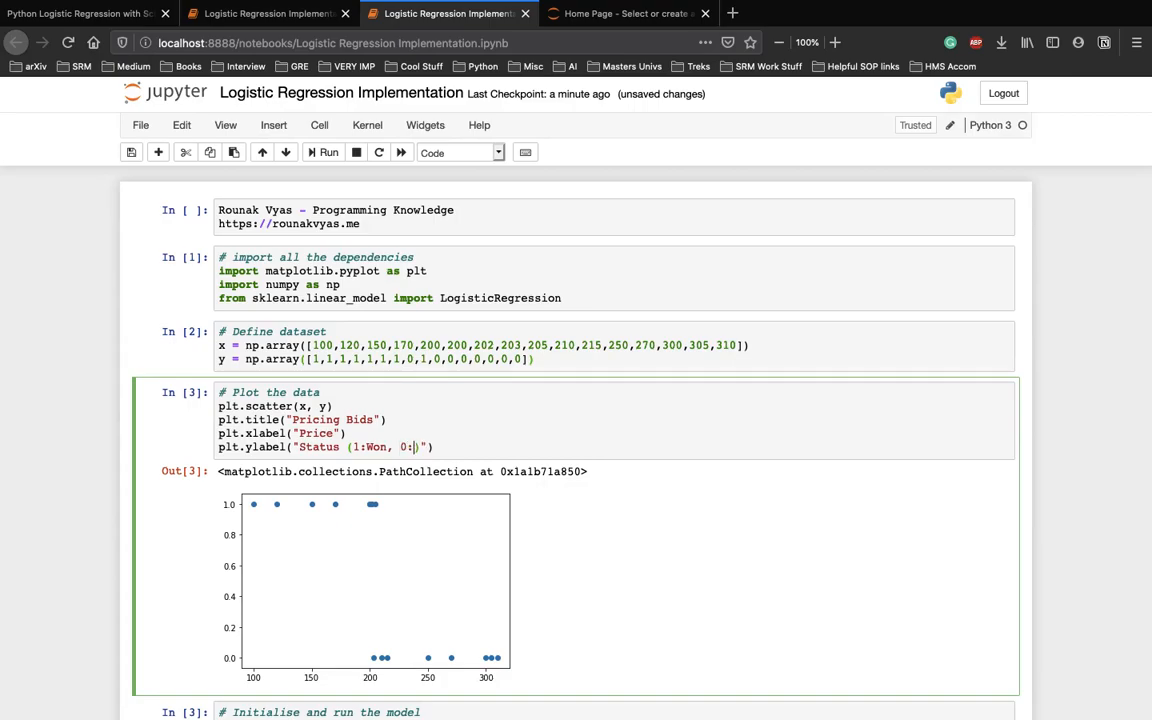
Finish the 'Status (1:Won, 0:Lost)' y-label, re-run the plot, and scroll to the model cell.
{"action": "scroll", "scroll_direction": "down", "scroll_amount": 3}
{"action": "type", "text": "Lost"}
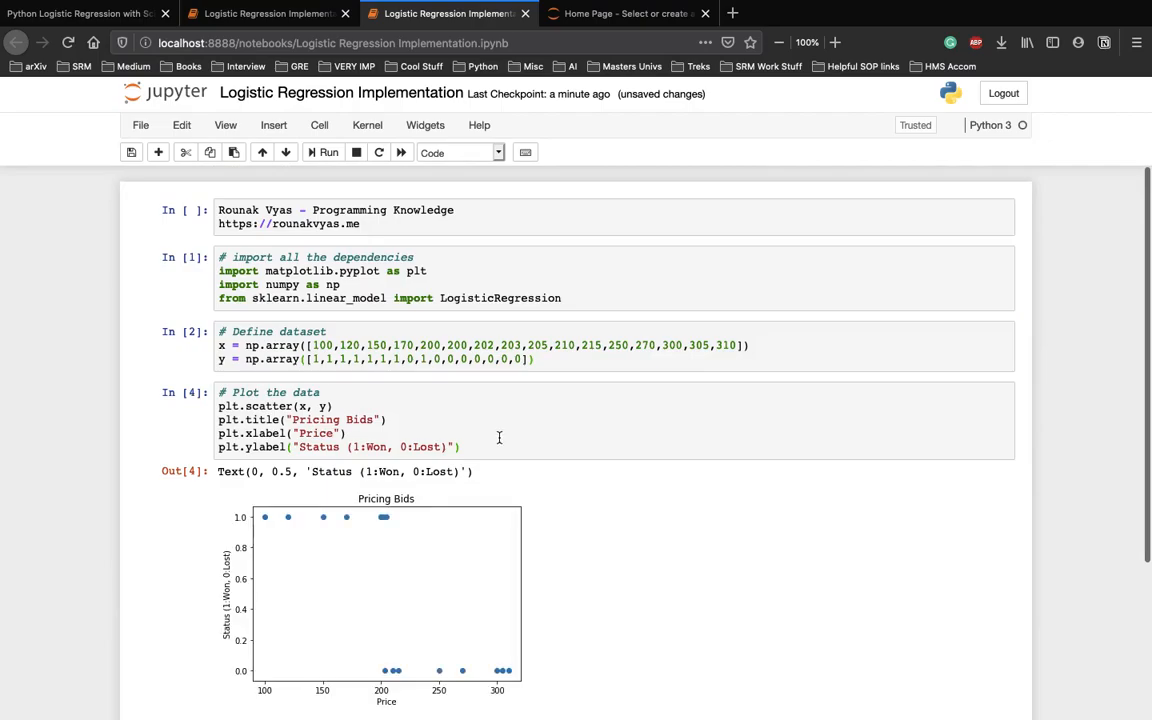
{"action": "scroll", "scroll_direction": "down", "scroll_amount": 3}
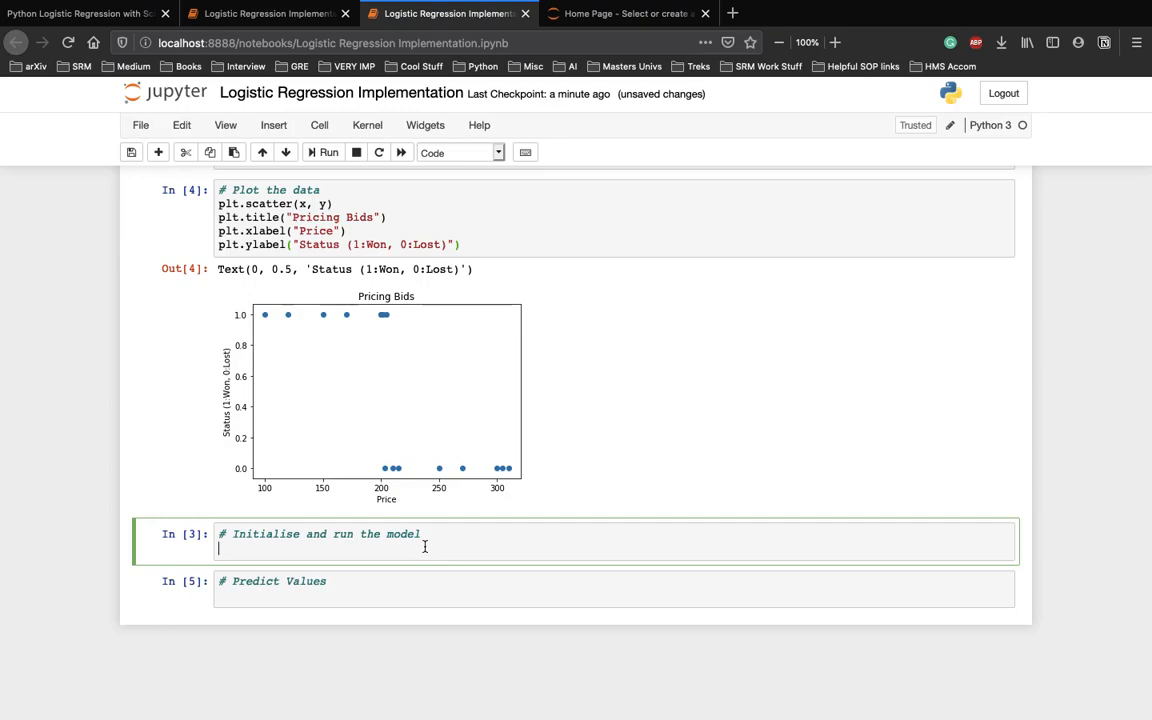
Start the model cell with logreg = LogisticRegression().
{"action": "type", "text": "logr"}
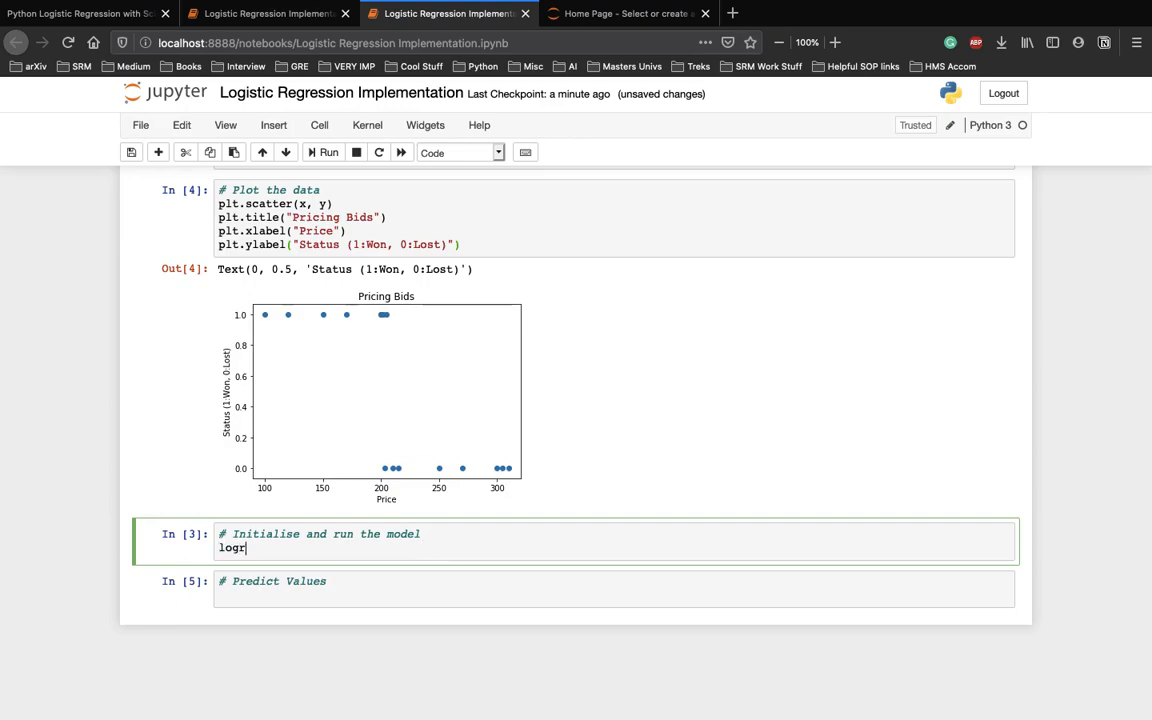
{"action": "type", "text": "eg ="}
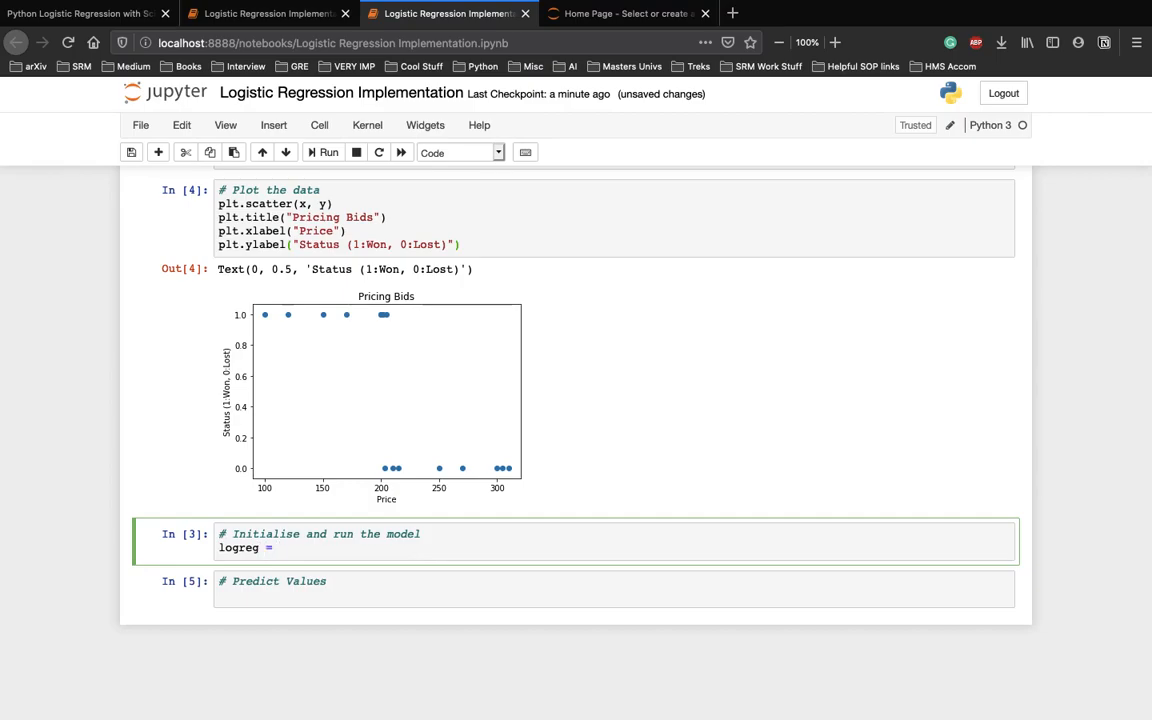
{"action": "type", "text": "Logi"}
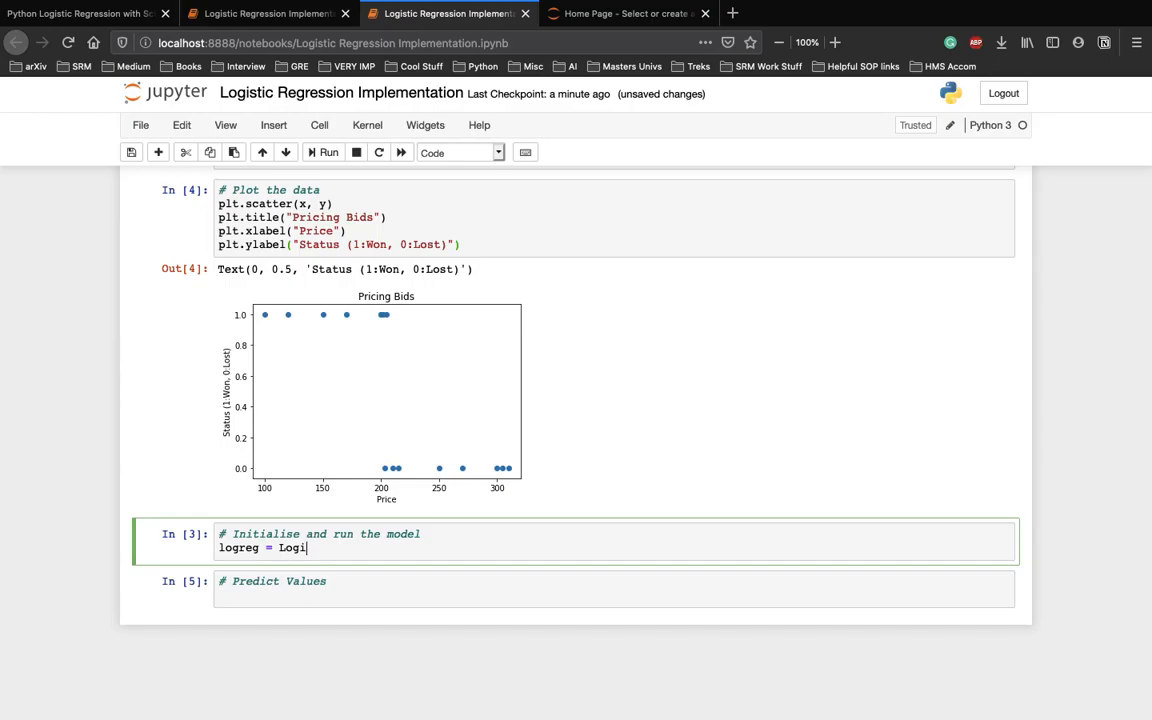
{"action": "type", "text": "sticRegressi"}
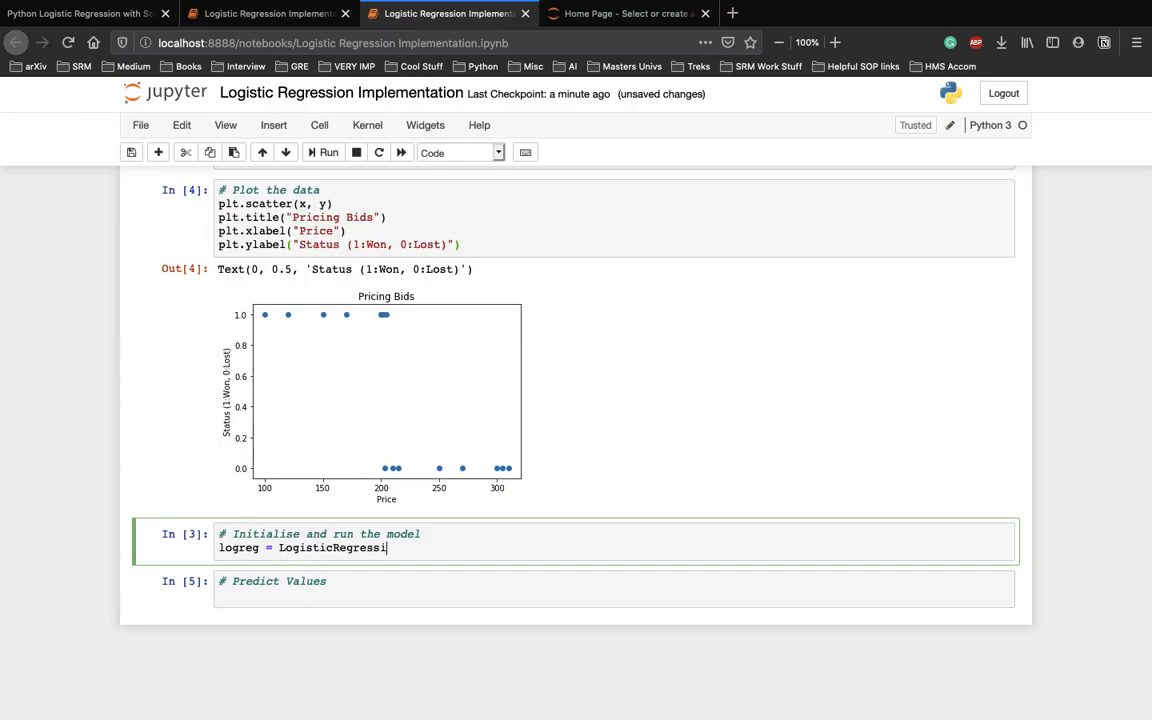
{"action": "type", "text": "on()"}
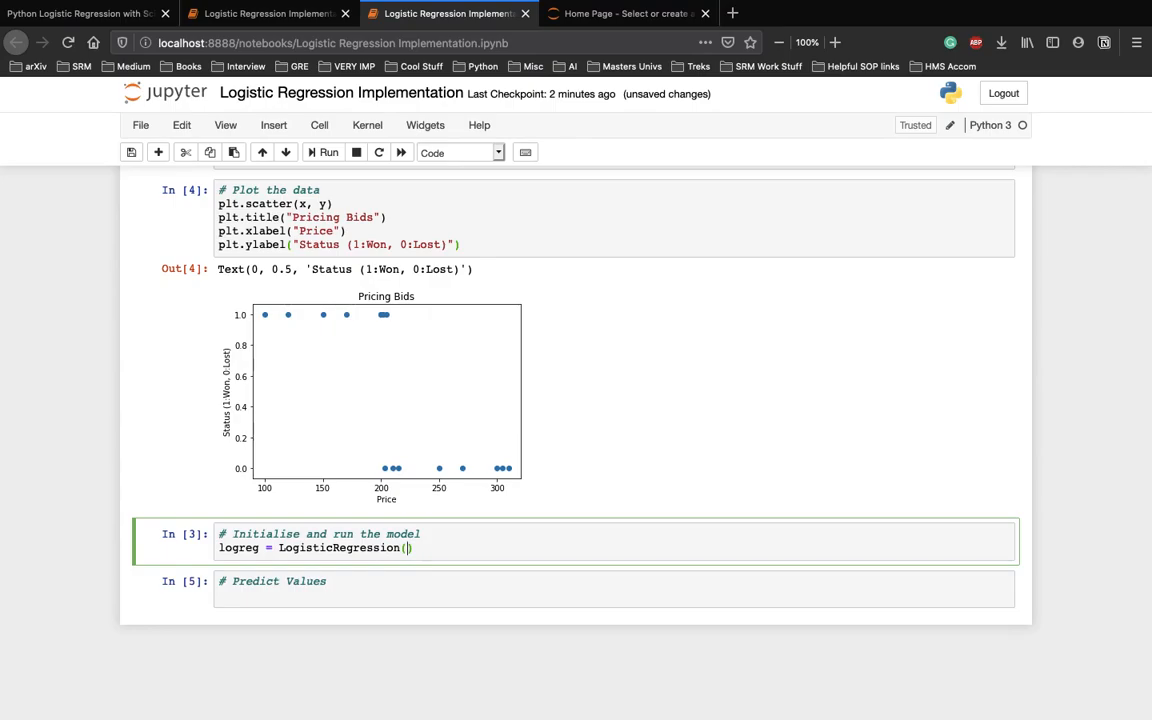
Pass C=1.0, solver="lbfgs" and multi_class="ovr" to LogisticRegression.
{"action": "type", "text": "C="}
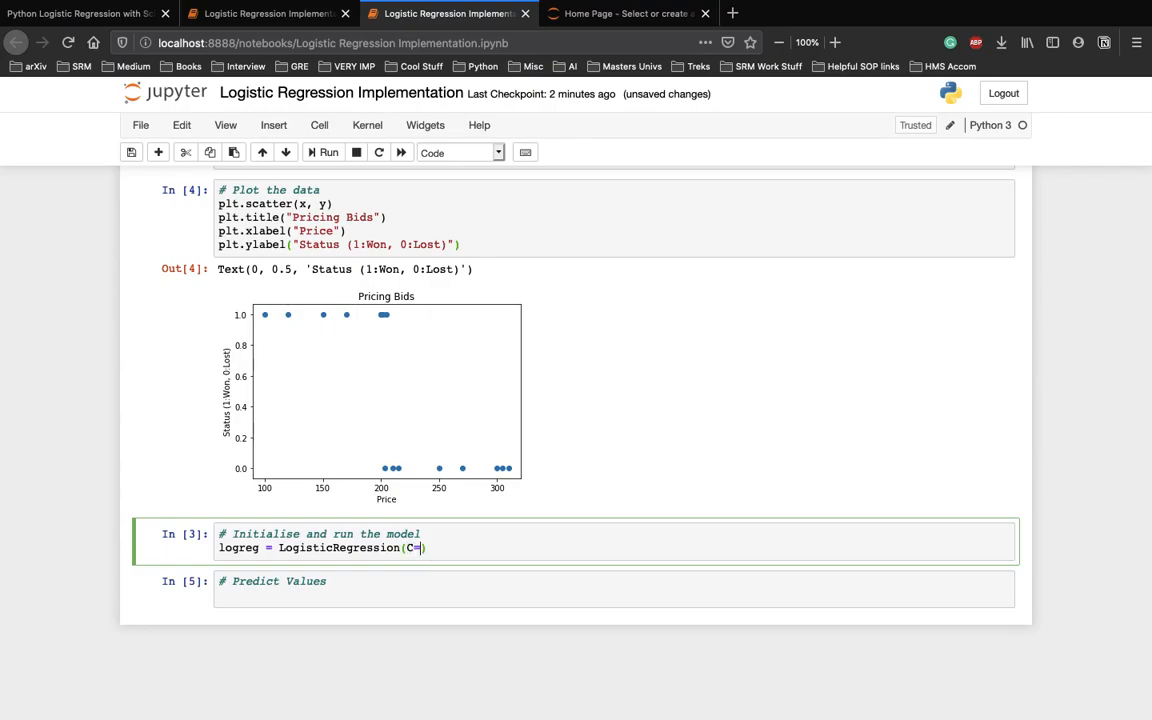
{"action": "type", "text": "1.0"}
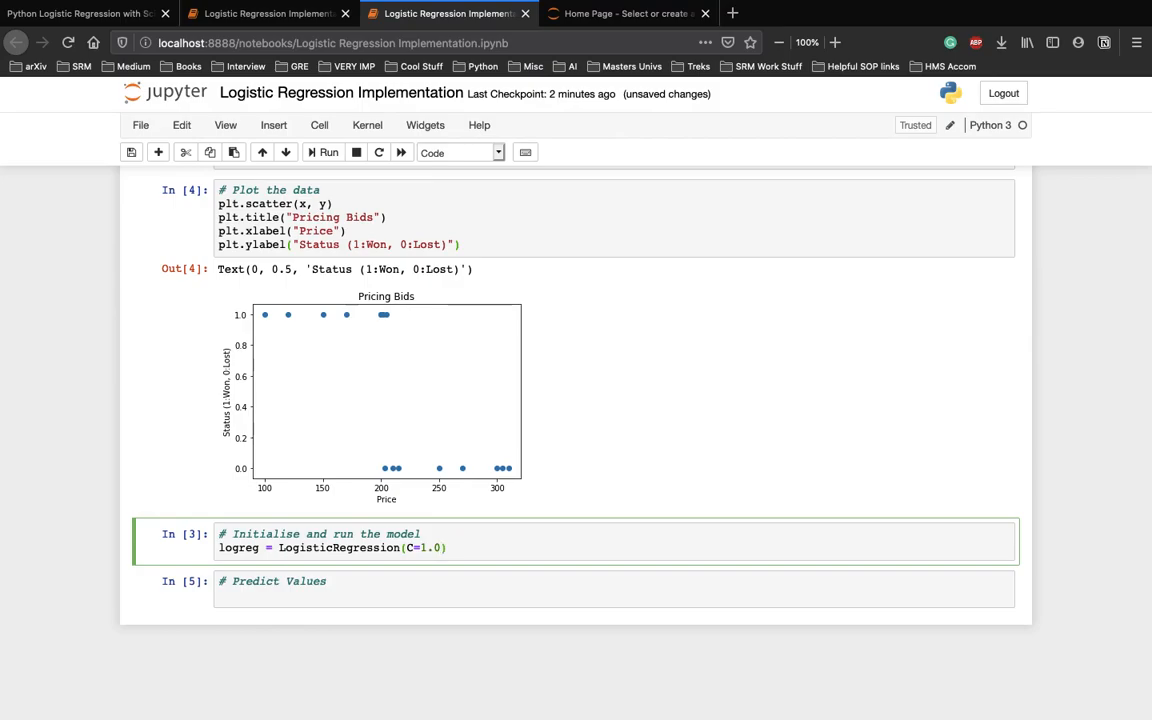
{"action": "type", "text": ",s"}
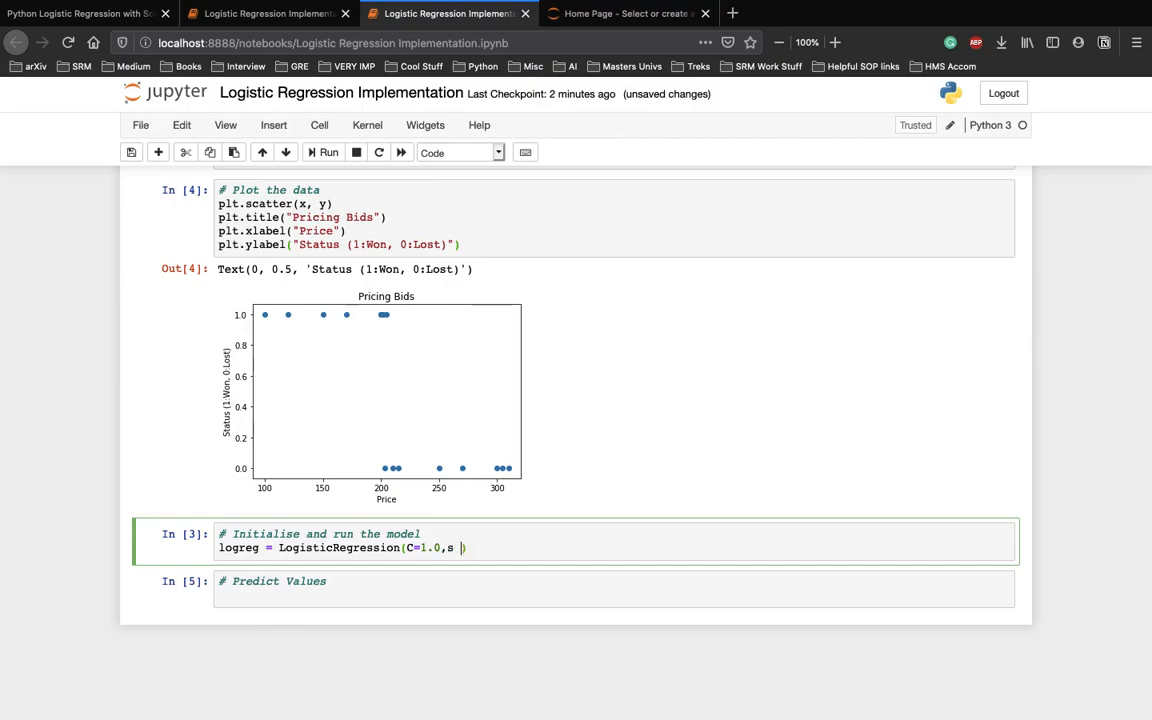
{"action": "type", "text": "olver=\""}
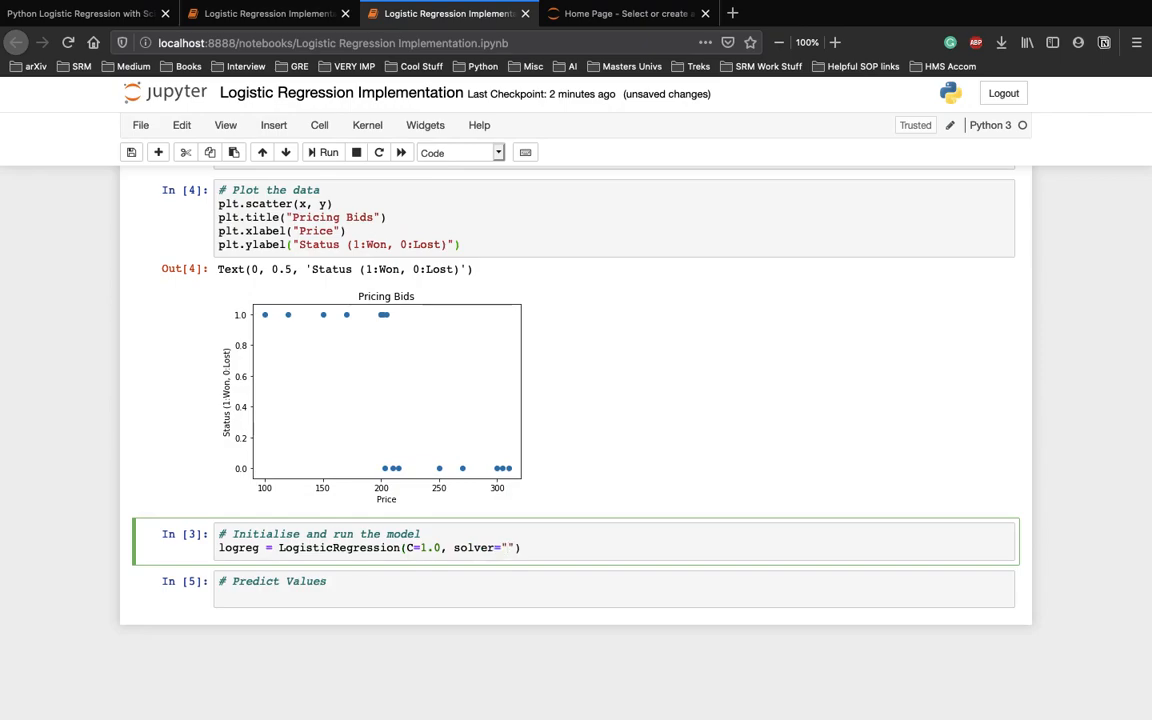
{"action": "type", "text": "lb"}
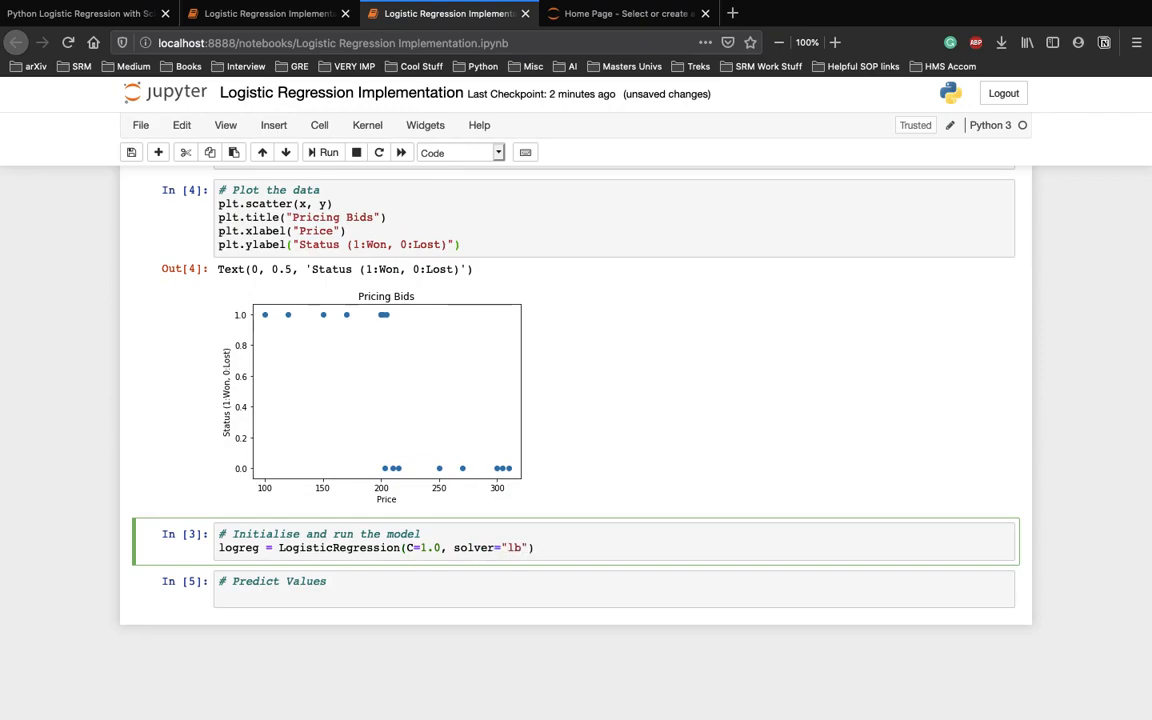
{"action": "type", "text": "fgs"}
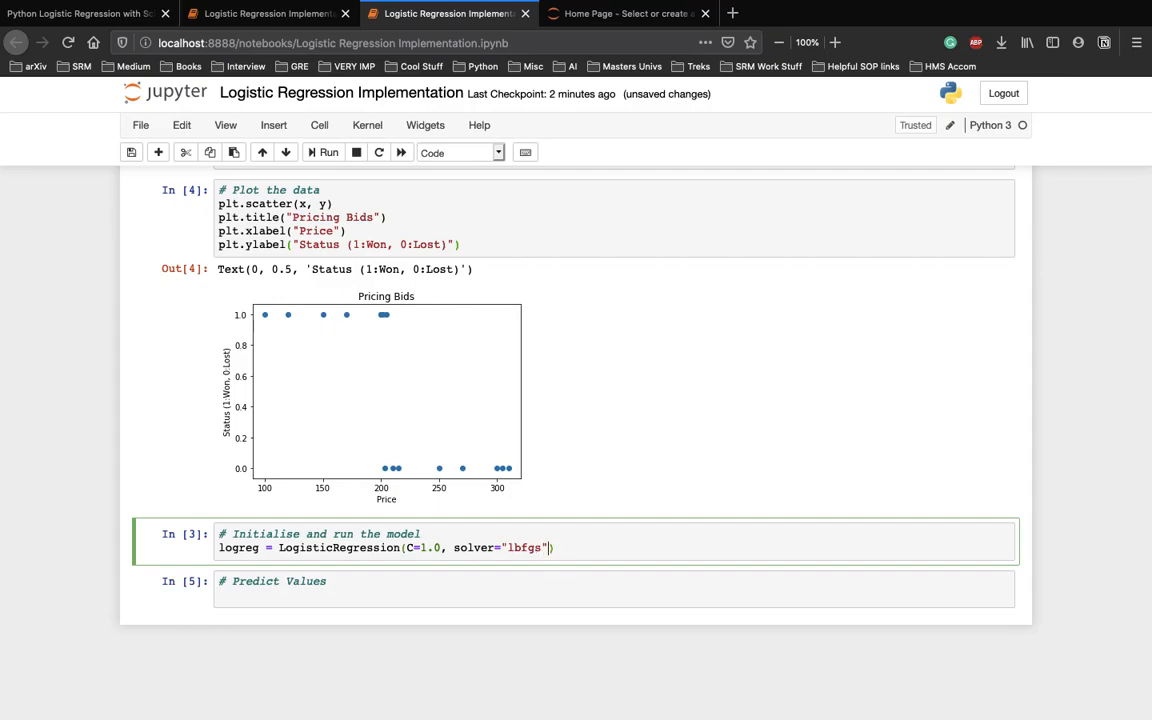
{"action": "type", "text": ","}
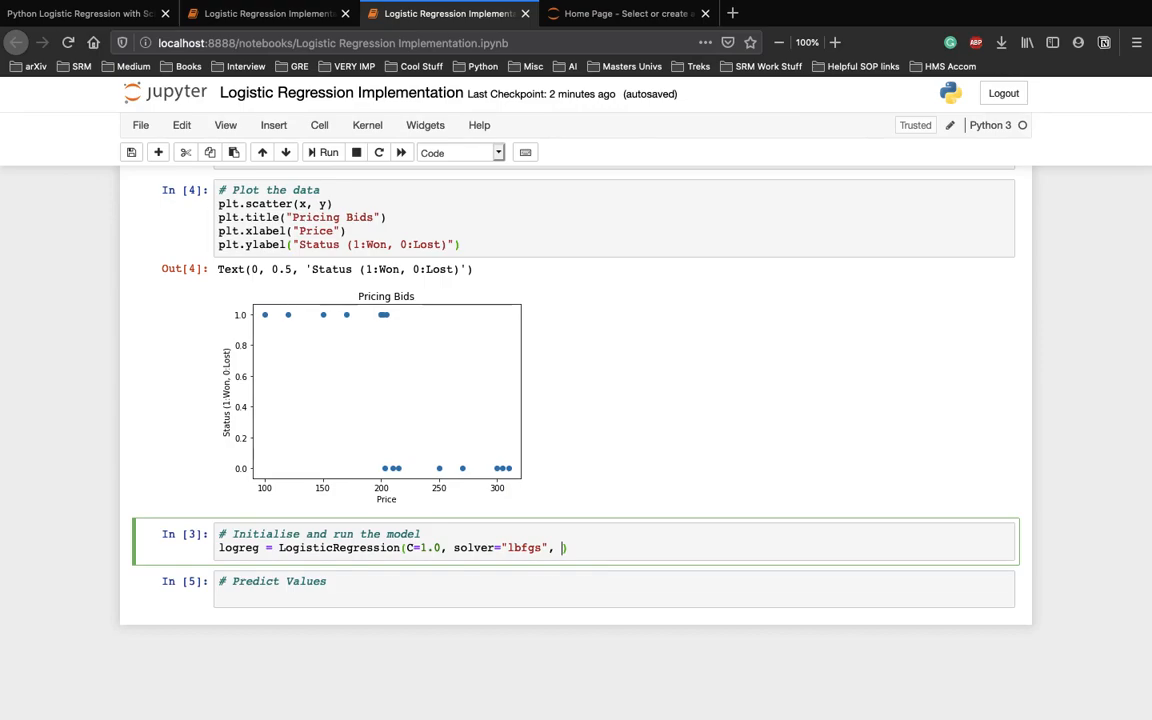
{"action": "type", "text": "multi_class"}
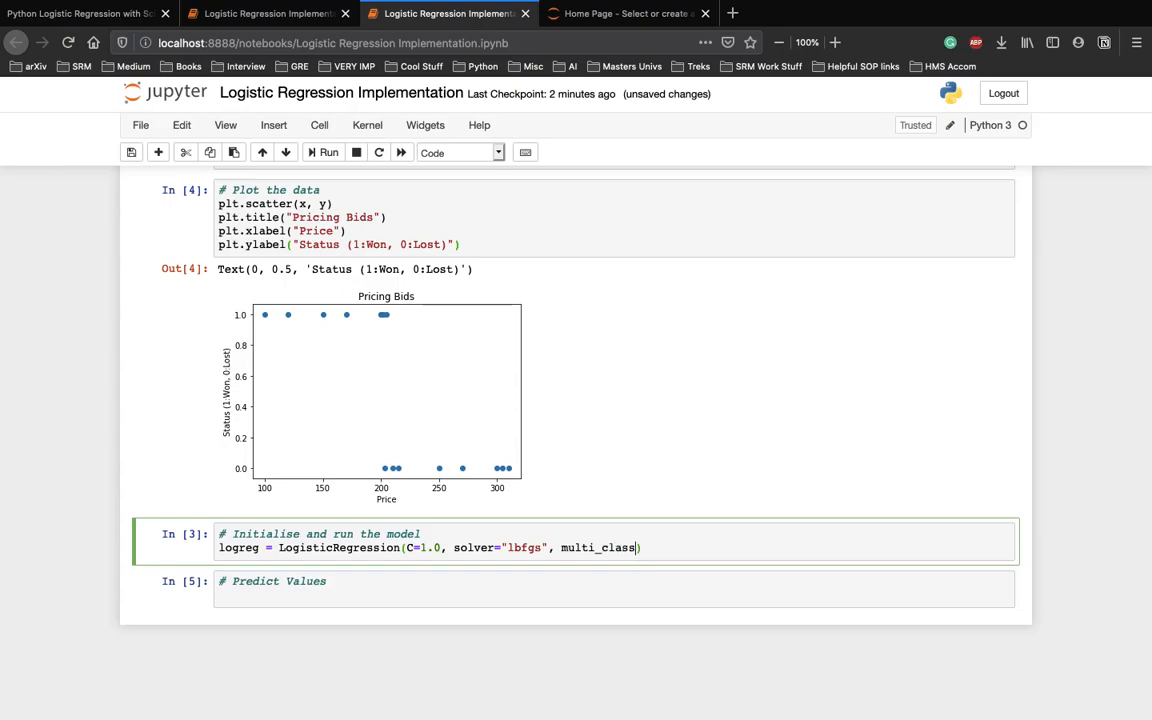
{"action": "type", "text": "=\"ovr\""}
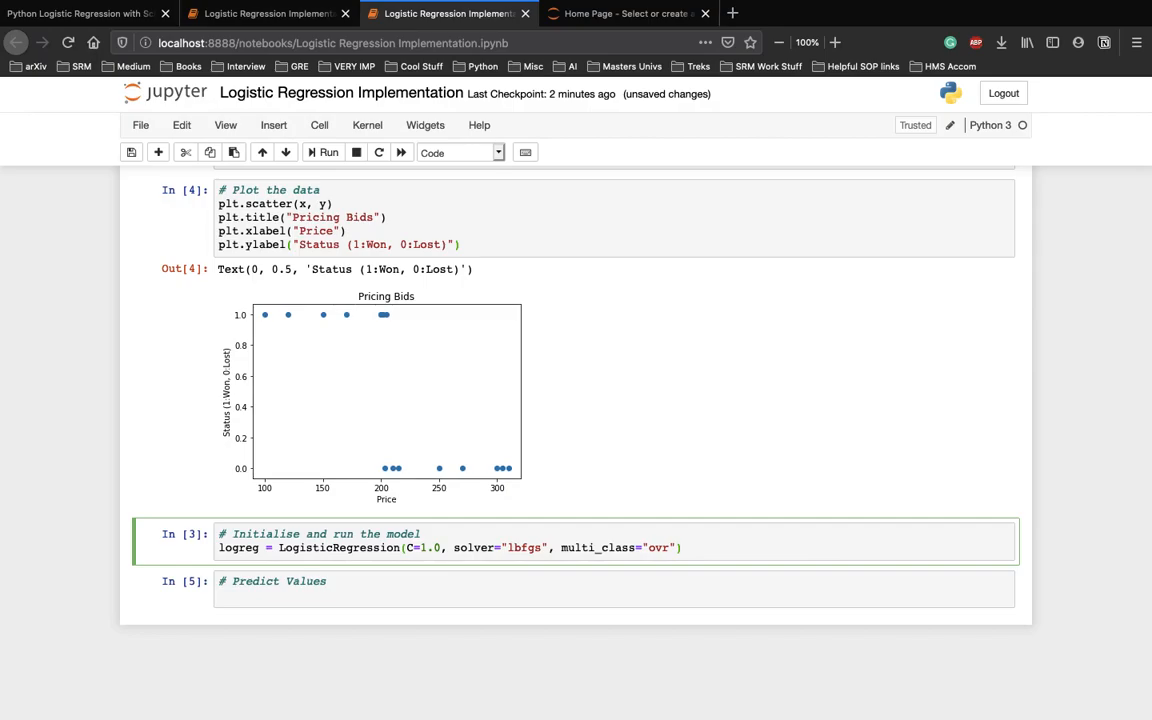
{"action": "left_click", "coordinate": [683, 547]}
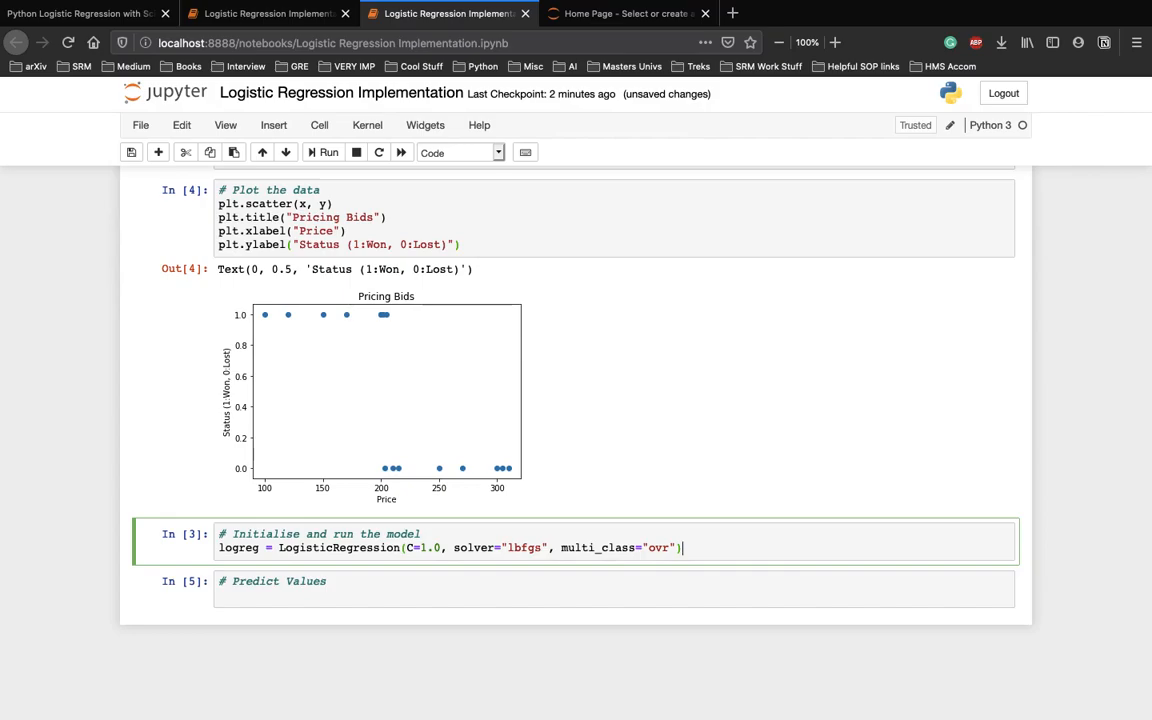
Reshape x into X with reshape(-1, 1), fit logreg on X and y, and run the cell.
{"action": "type", "text": "X ="}
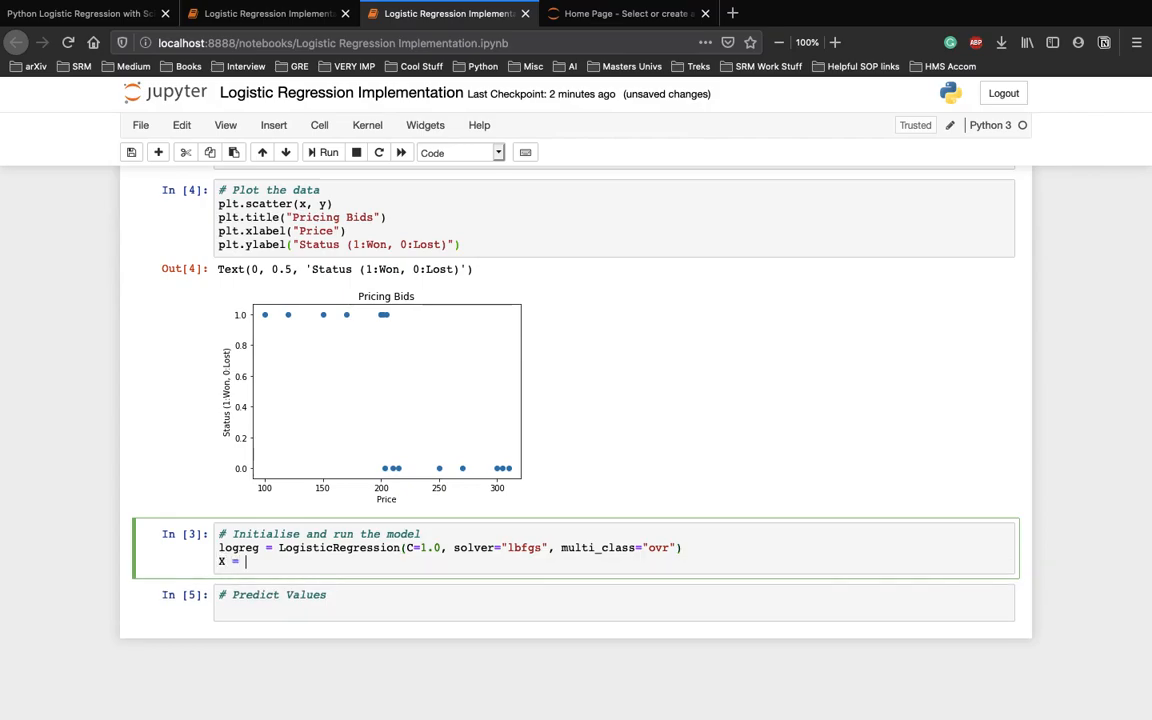
{"action": "type", "text": "x.reshap"}
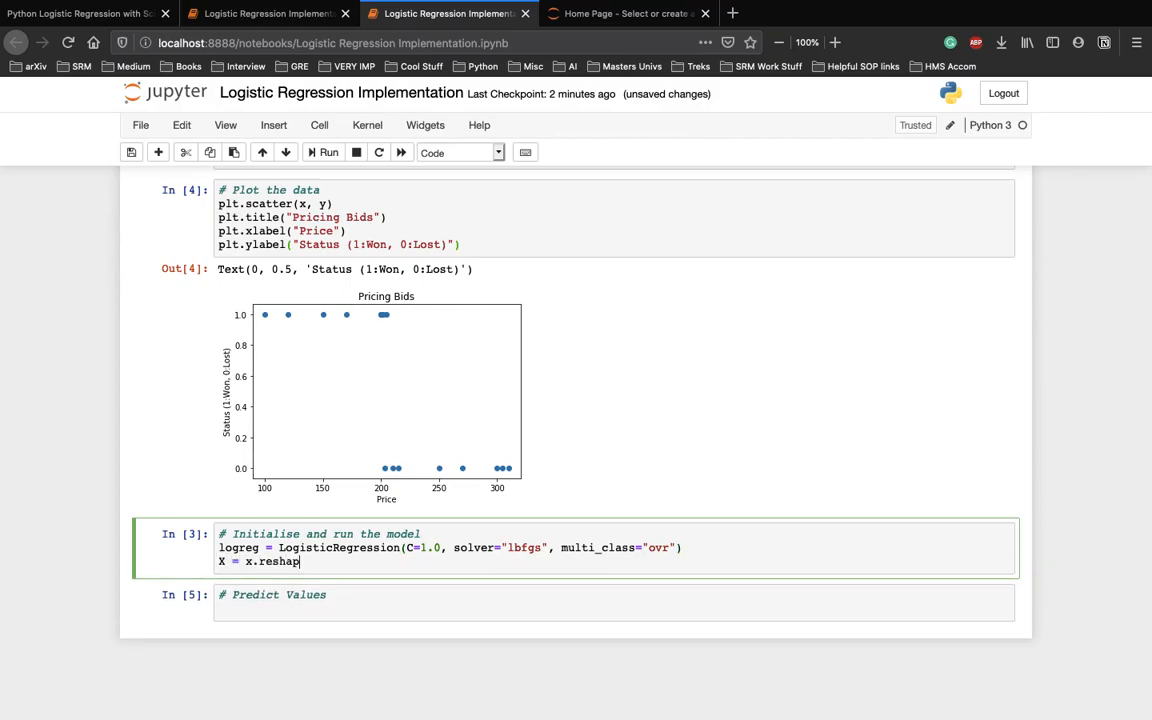
{"action": "type", "text": "e(1, )"}
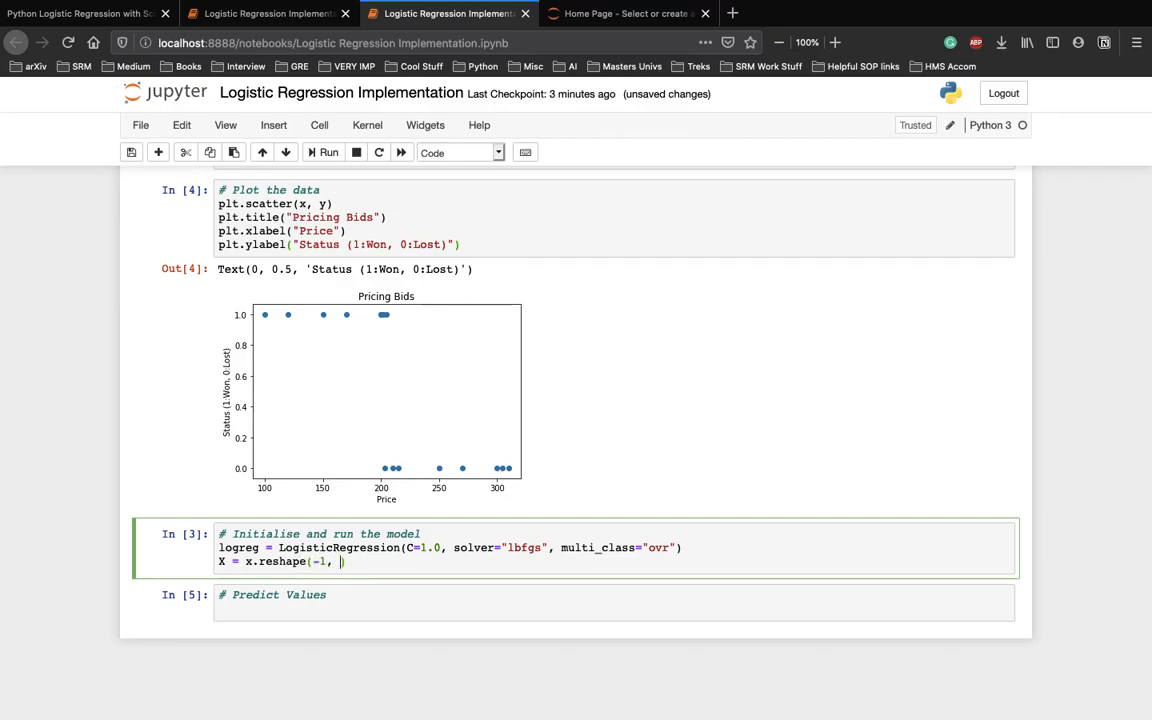
{"action": "type", "text": "1)"}
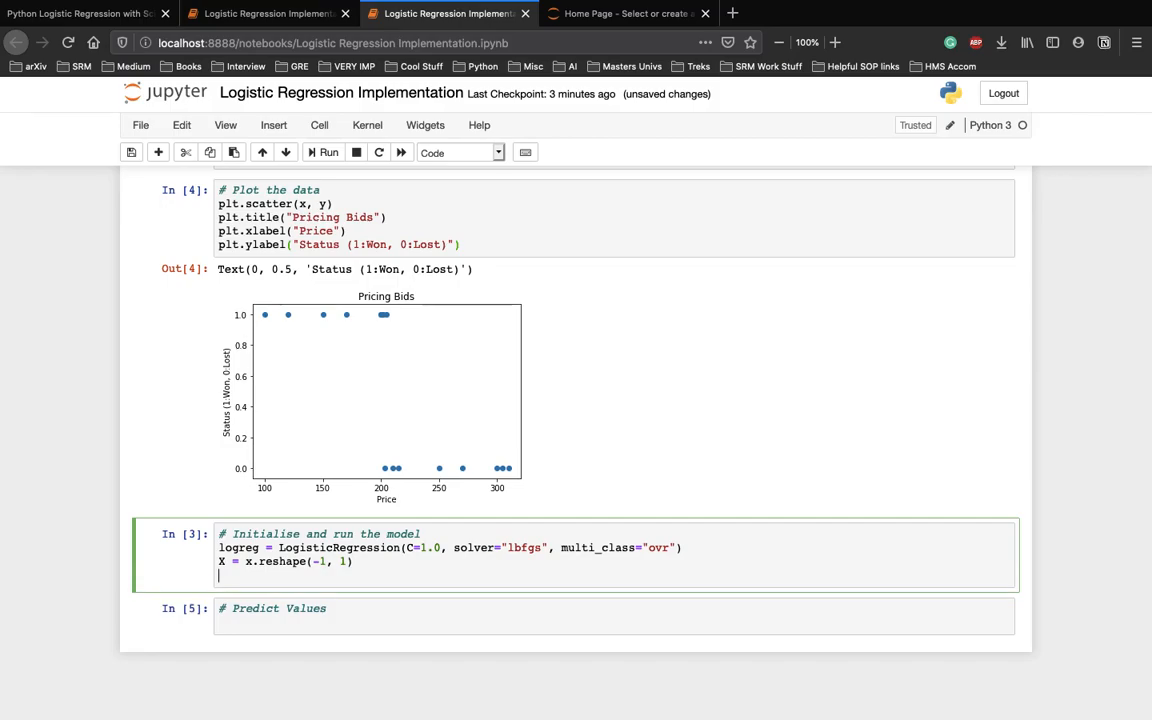
{"action": "type", "text": "logreg.fit"}
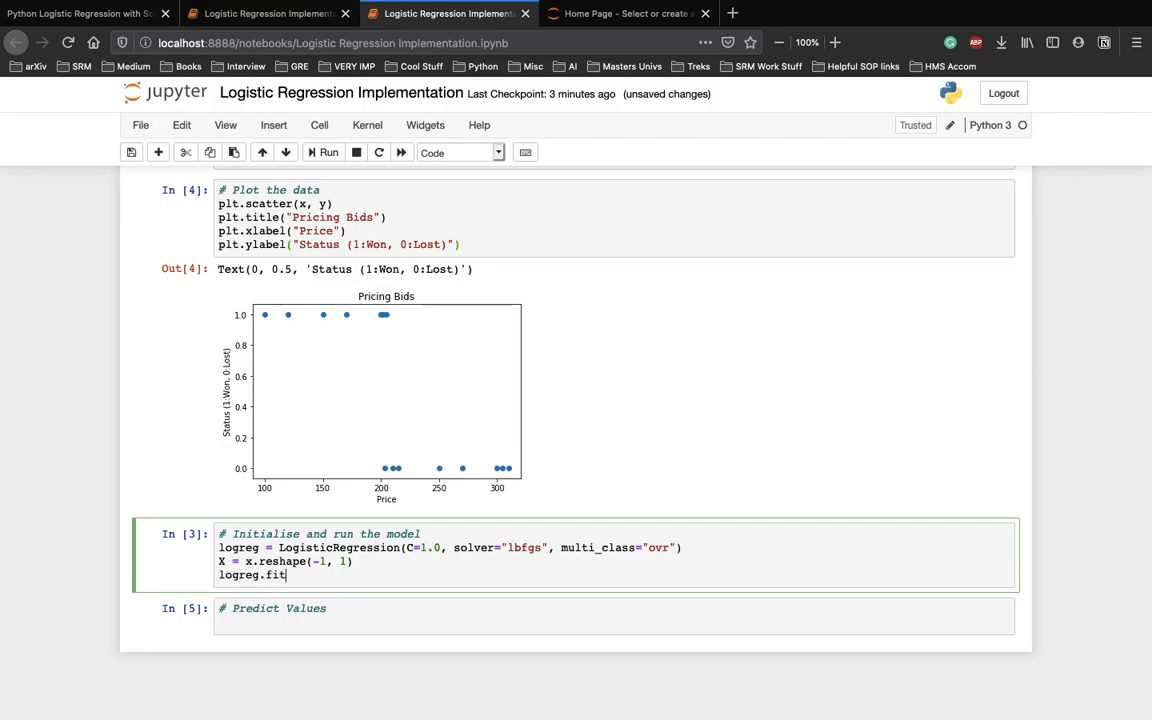
{"action": "type", "text": "(X, y)"}
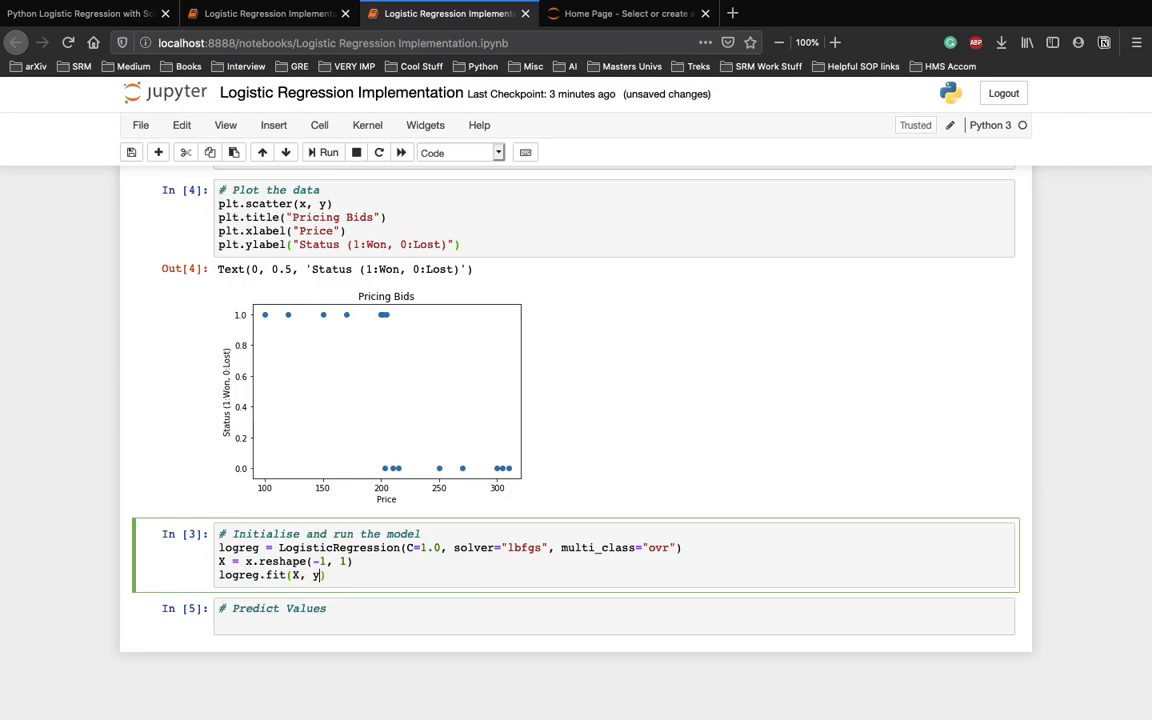
{"action": "left_click", "coordinate": [327, 152]}
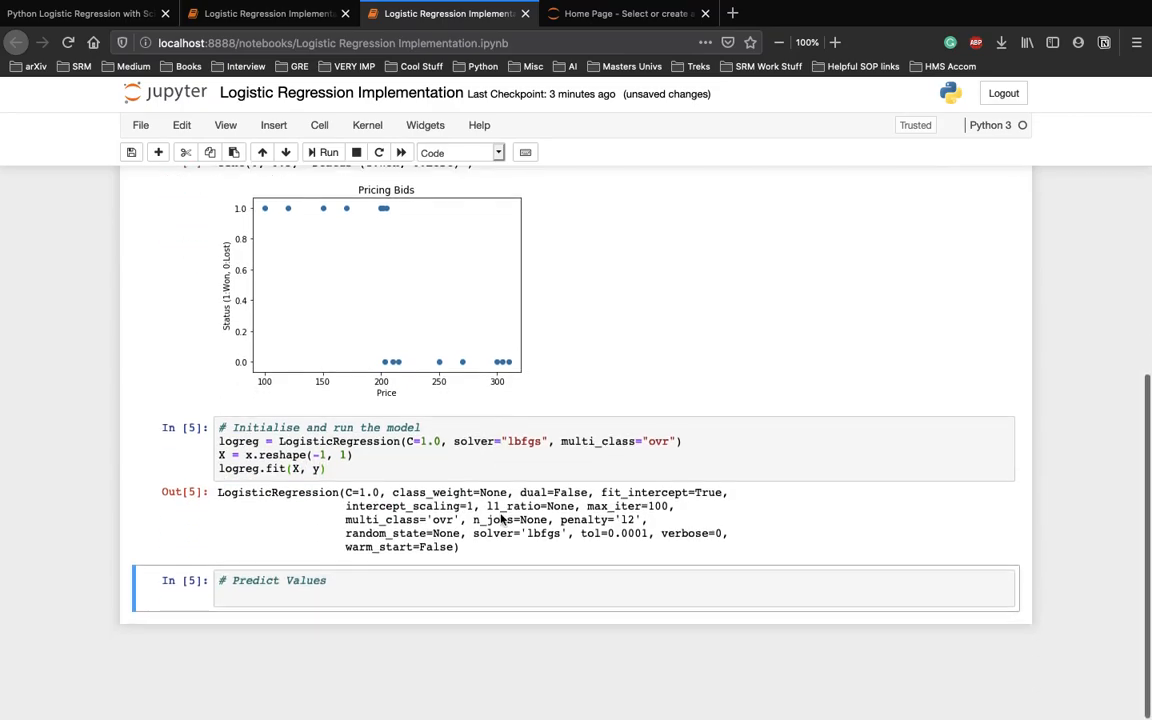
Print logreg.predict([[110]]) in the Predict Values cell and run it, getting [1].
{"action": "left_click", "coordinate": [340, 597]}
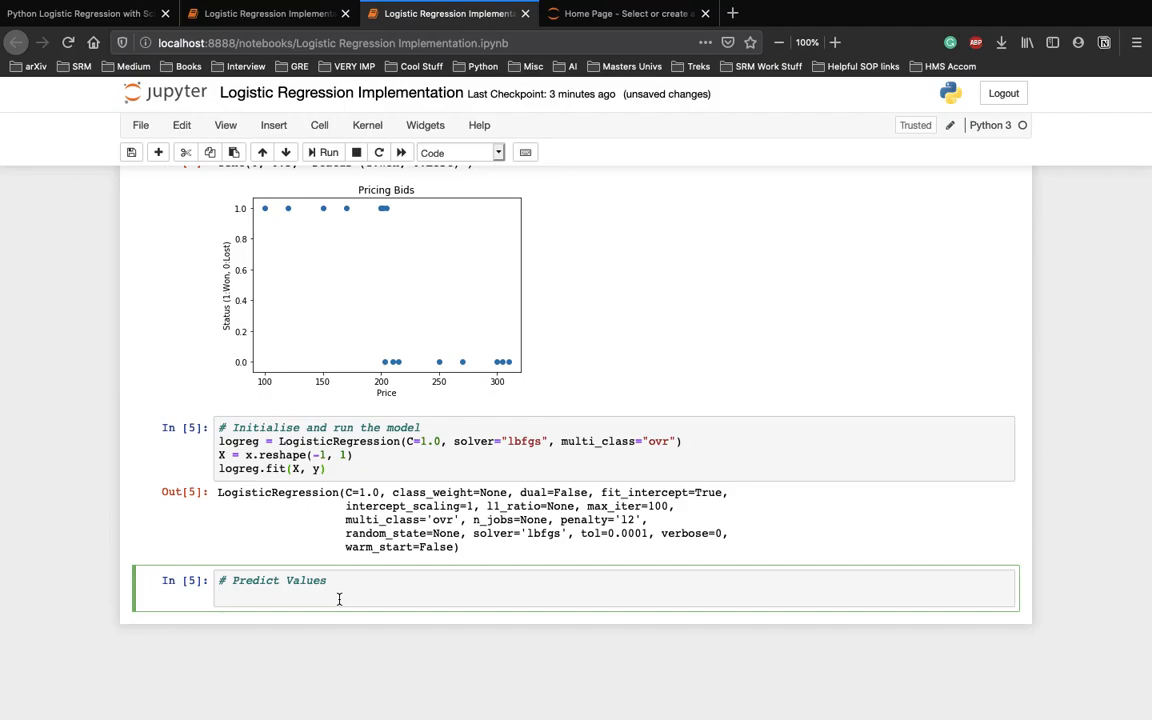
{"action": "type", "text": "print()"}
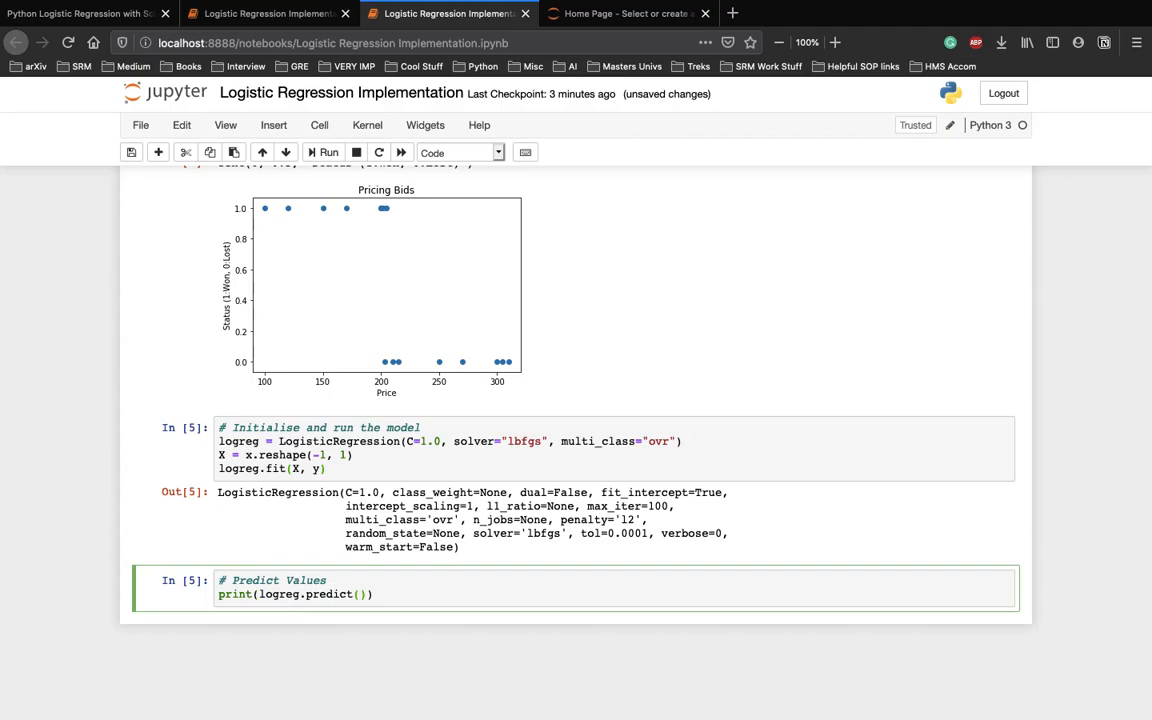
{"action": "type", "text": "[]"}
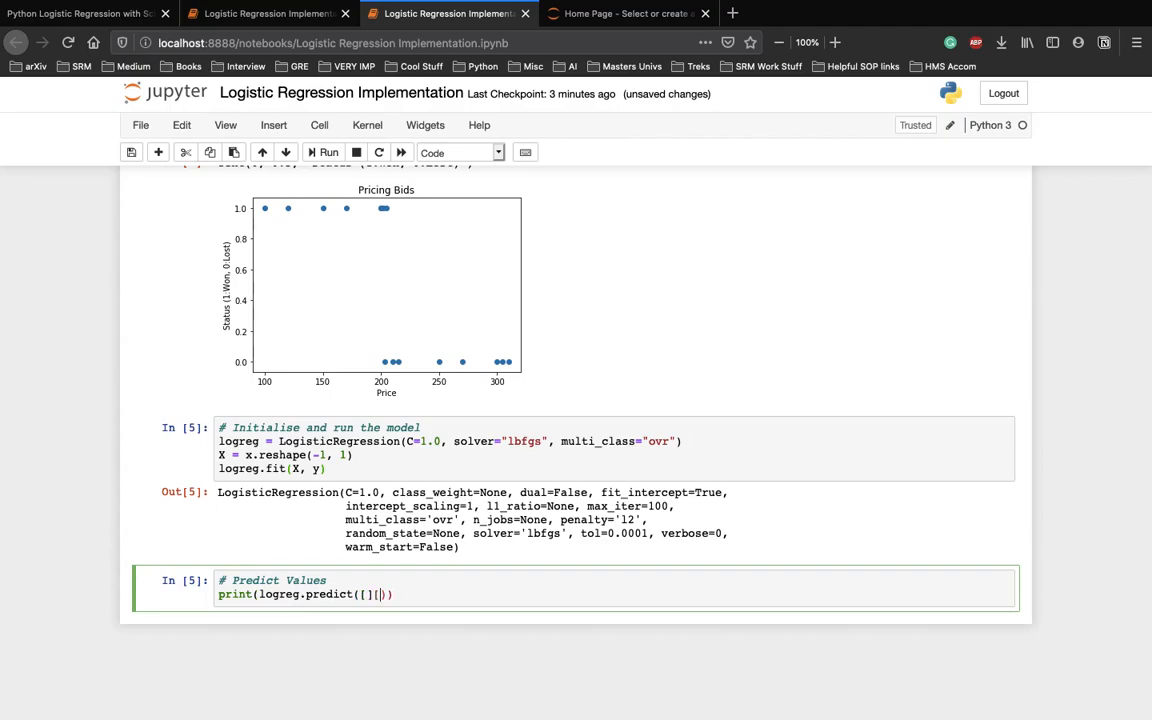
{"action": "type", "text": "["}
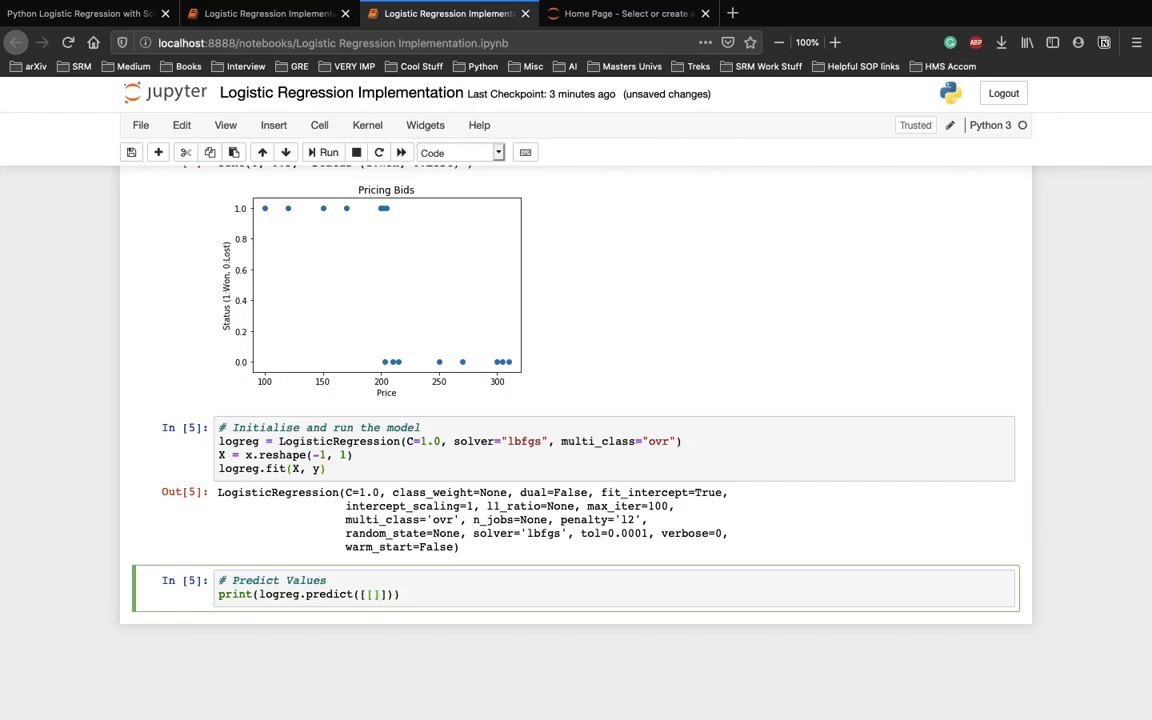
{"action": "mouse_move", "coordinate": [298, 246]}
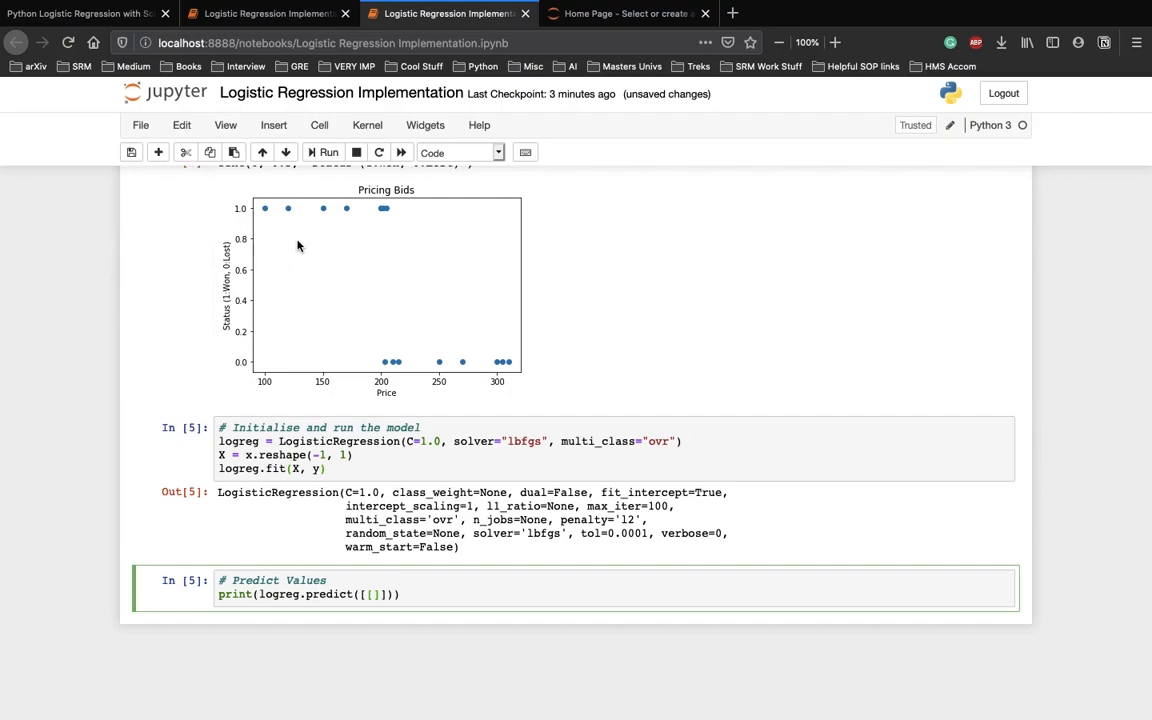
{"action": "mouse_move", "coordinate": [276, 221]}
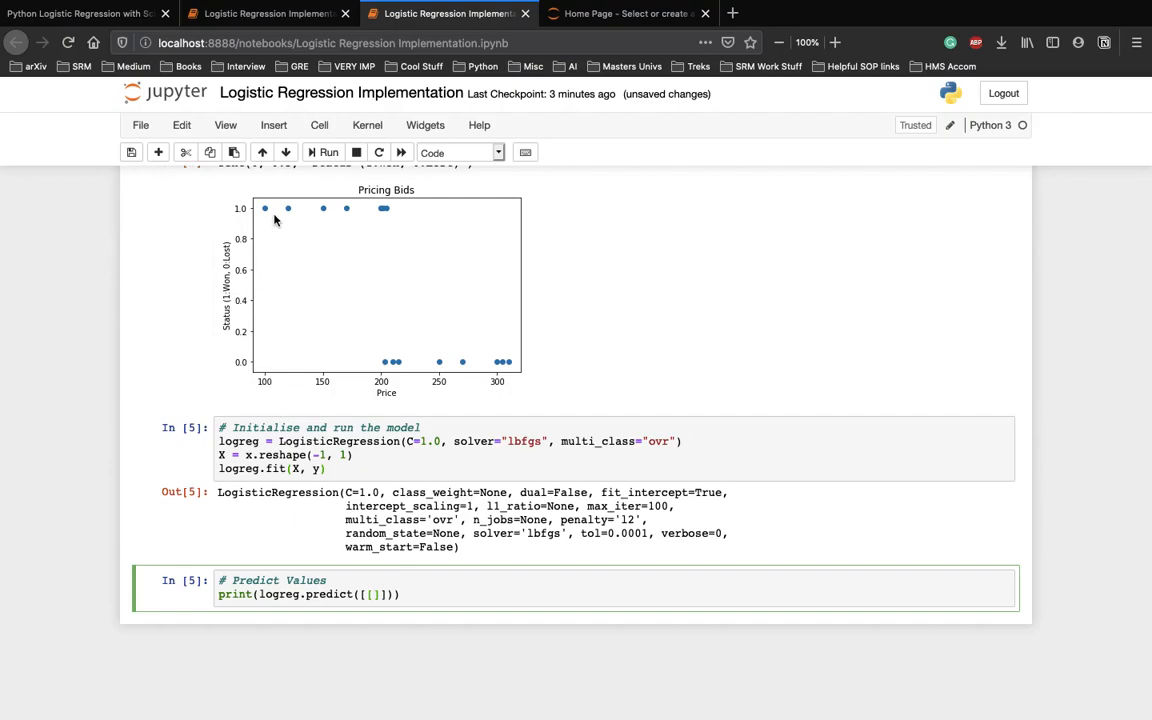
{"action": "mouse_move", "coordinate": [366, 617]}
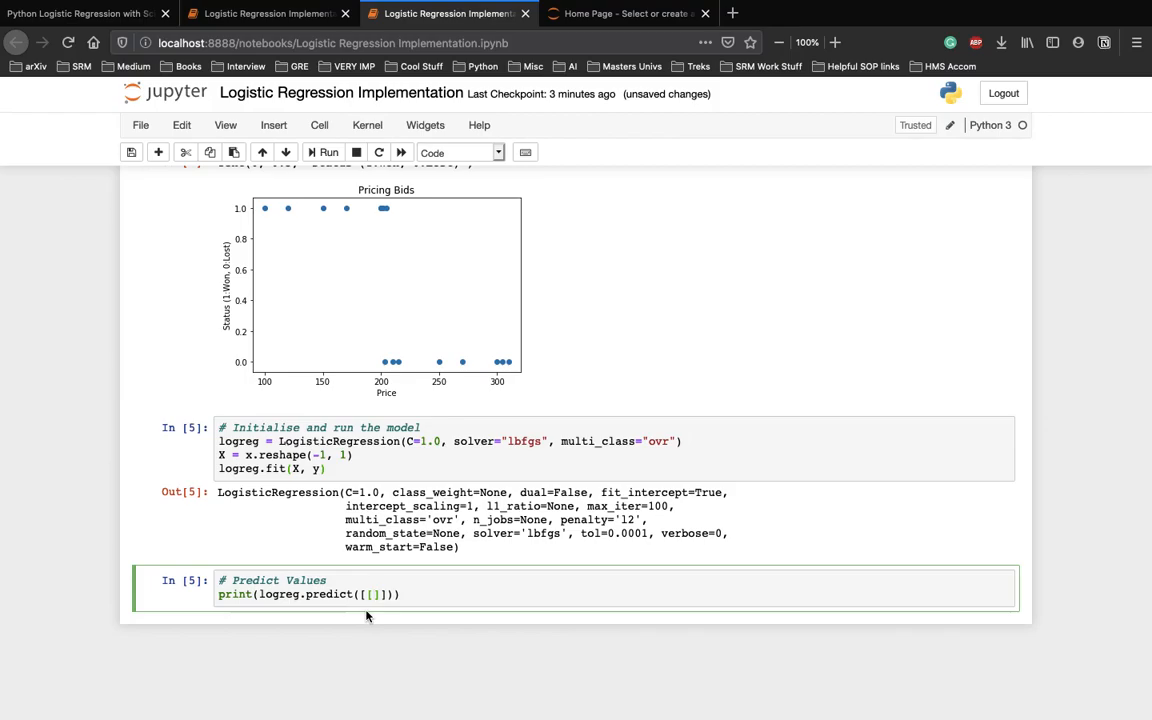
{"action": "type", "text": "110"}
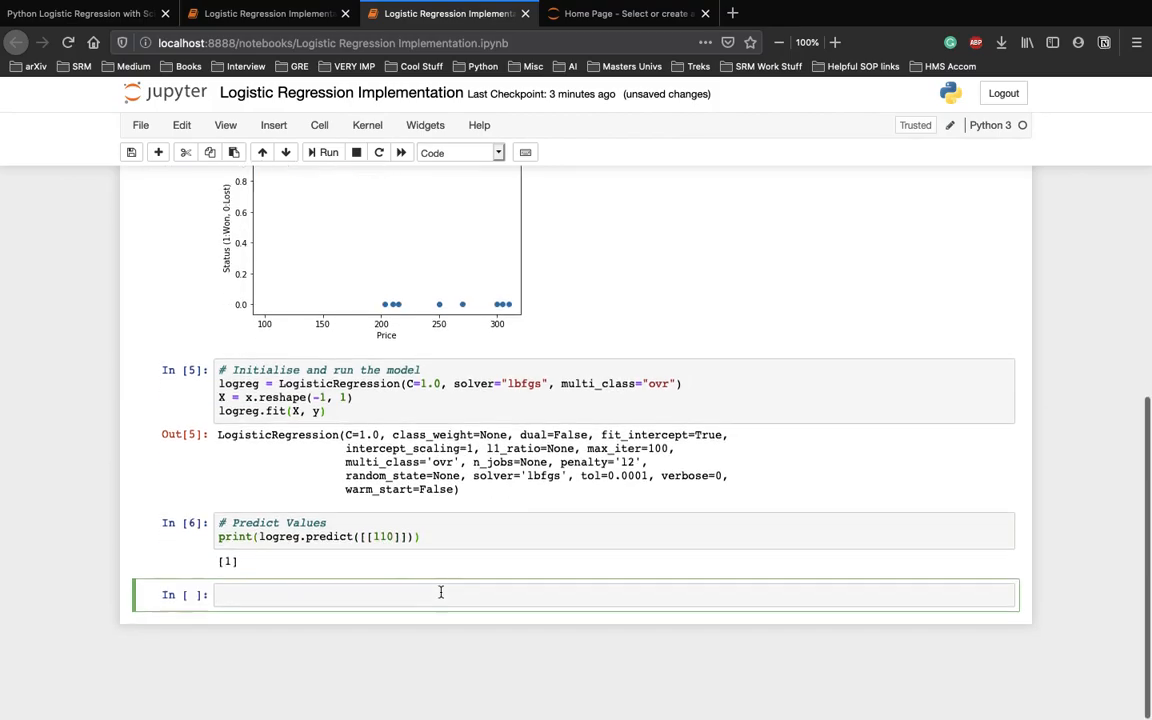
Print logreg.predict([[275]]) in the new cell and run it, getting [0].
{"action": "scroll", "scroll_direction": "up", "scroll_amount": 3}
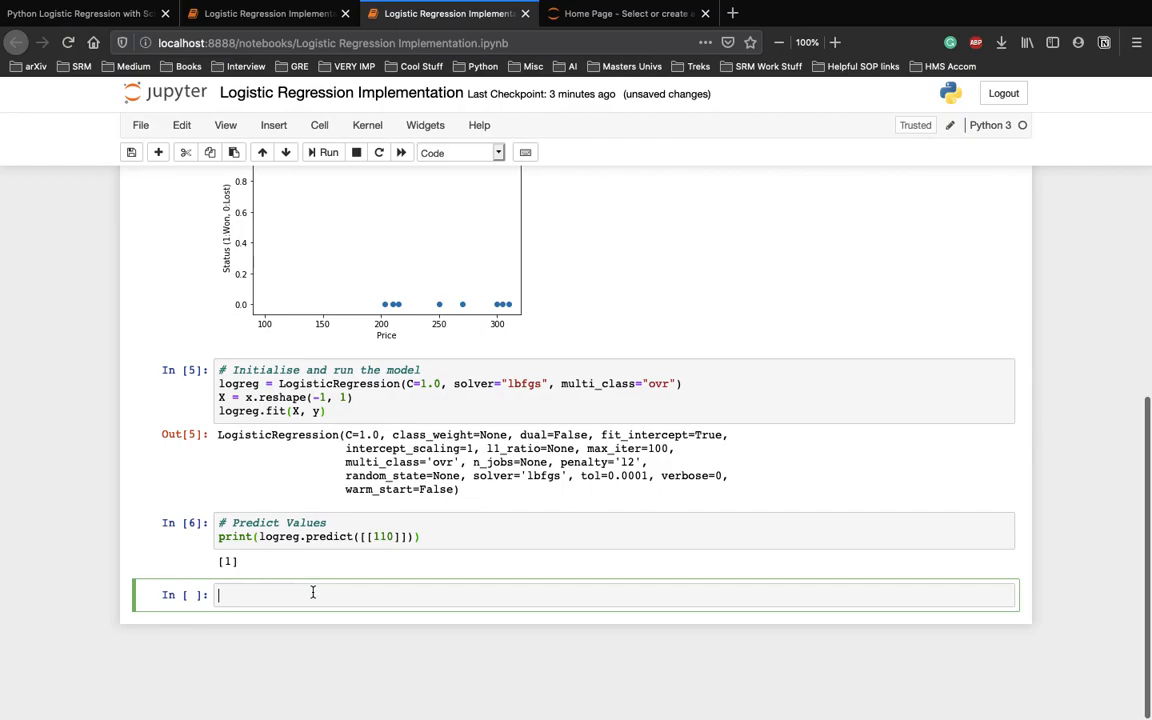
{"action": "type", "text": "p"}
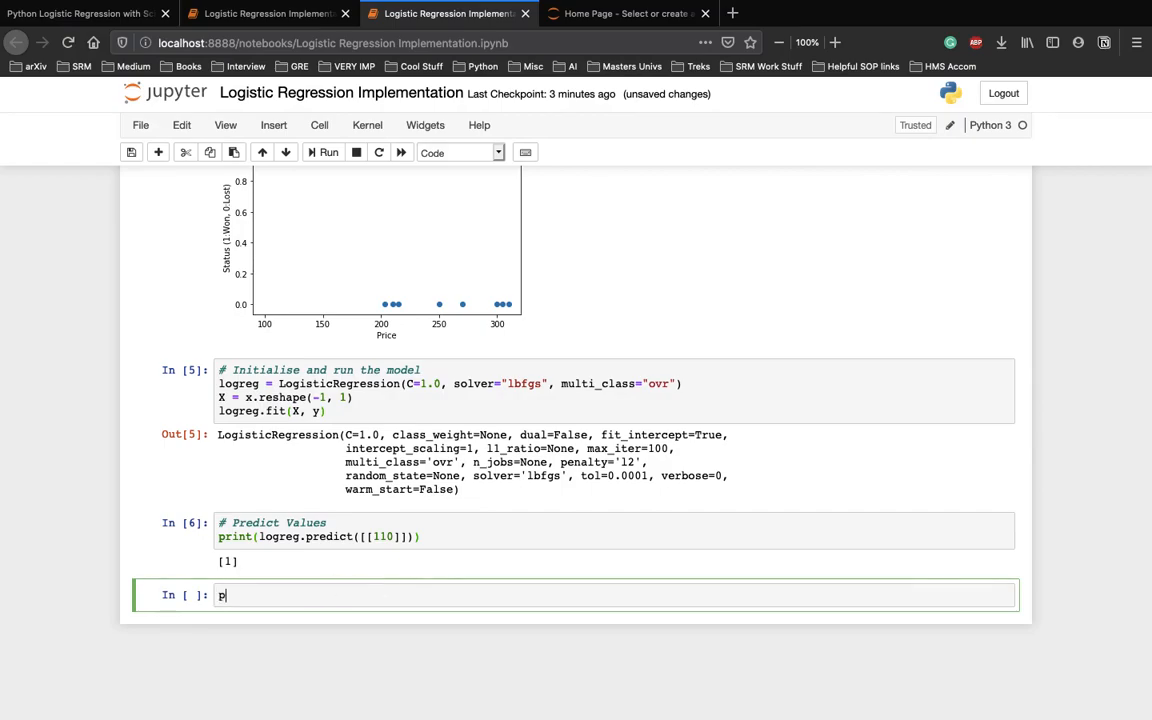
{"action": "type", "text": "rint(logreg.predict(["}
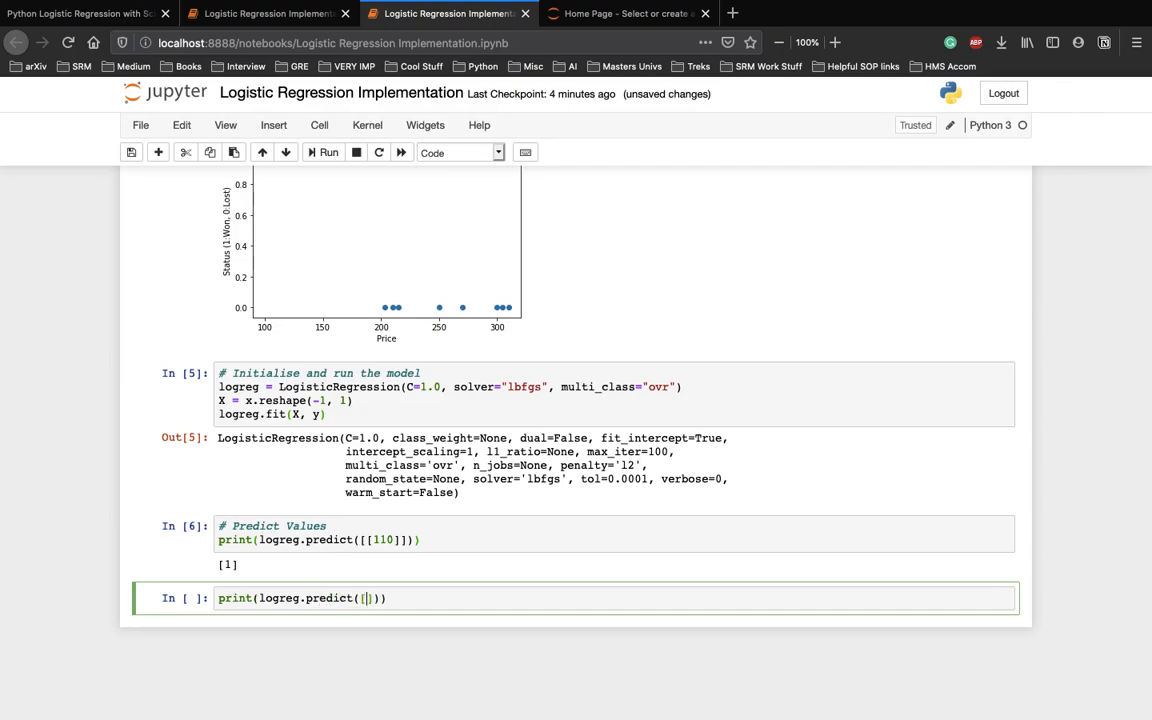
{"action": "type", "text": "275]"}
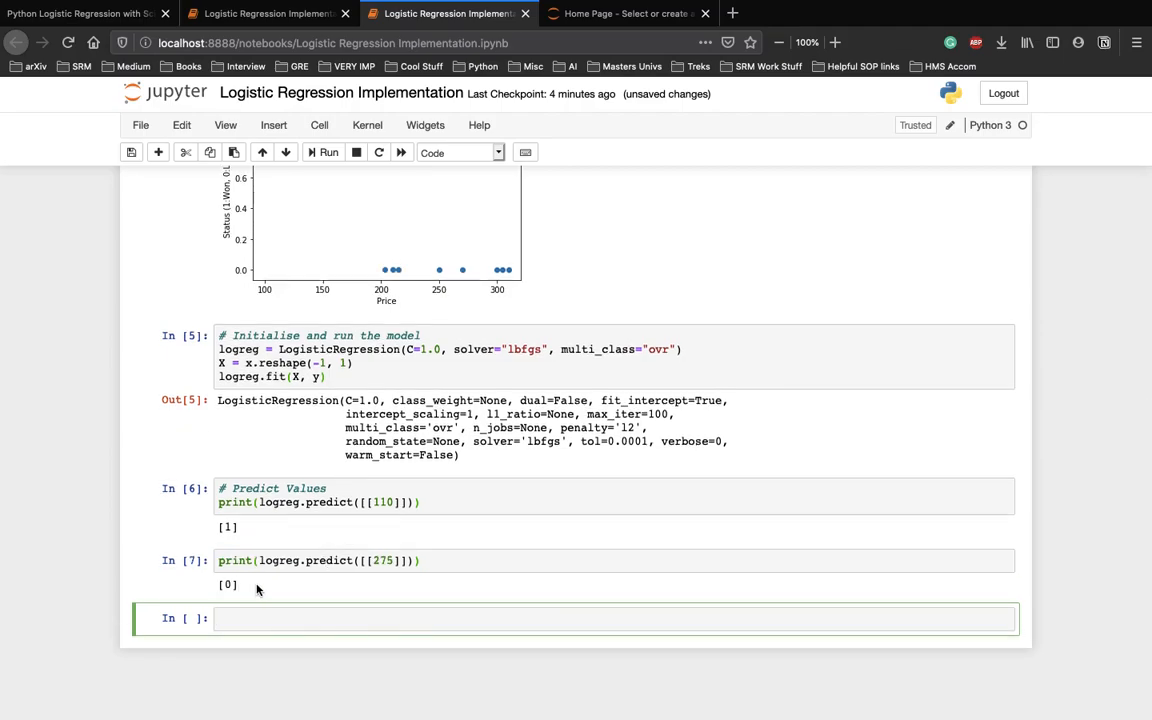
{"action": "scroll", "scroll_direction": "down", "scroll_amount": 3}
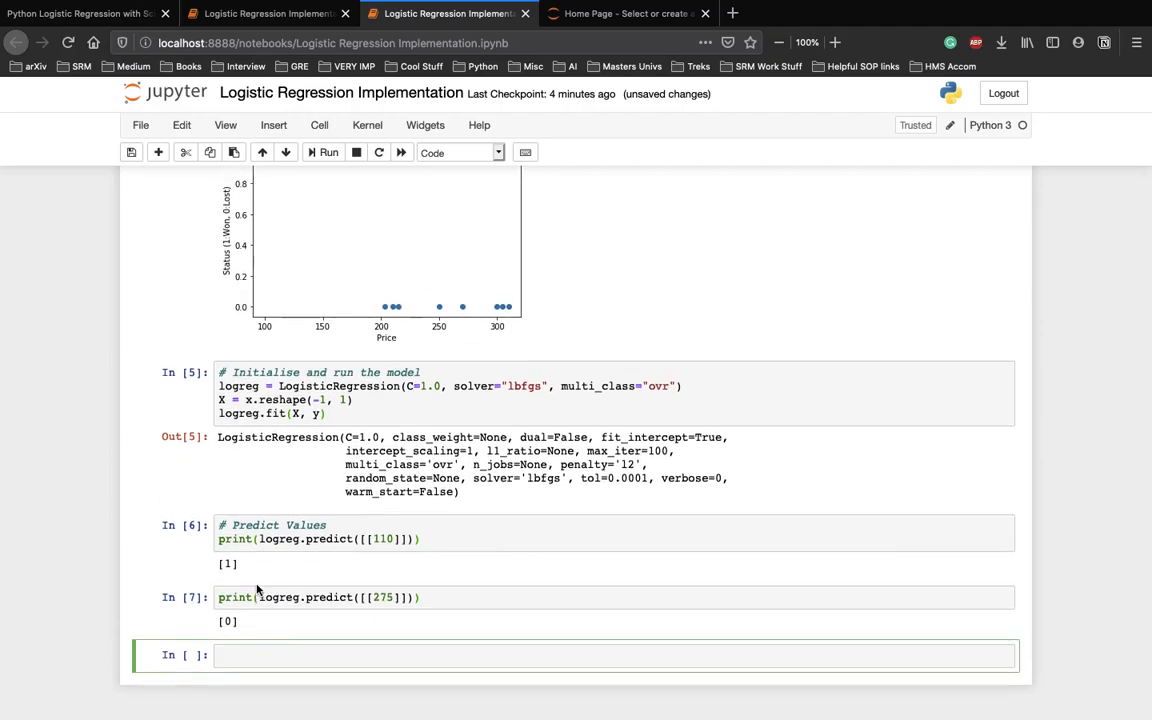